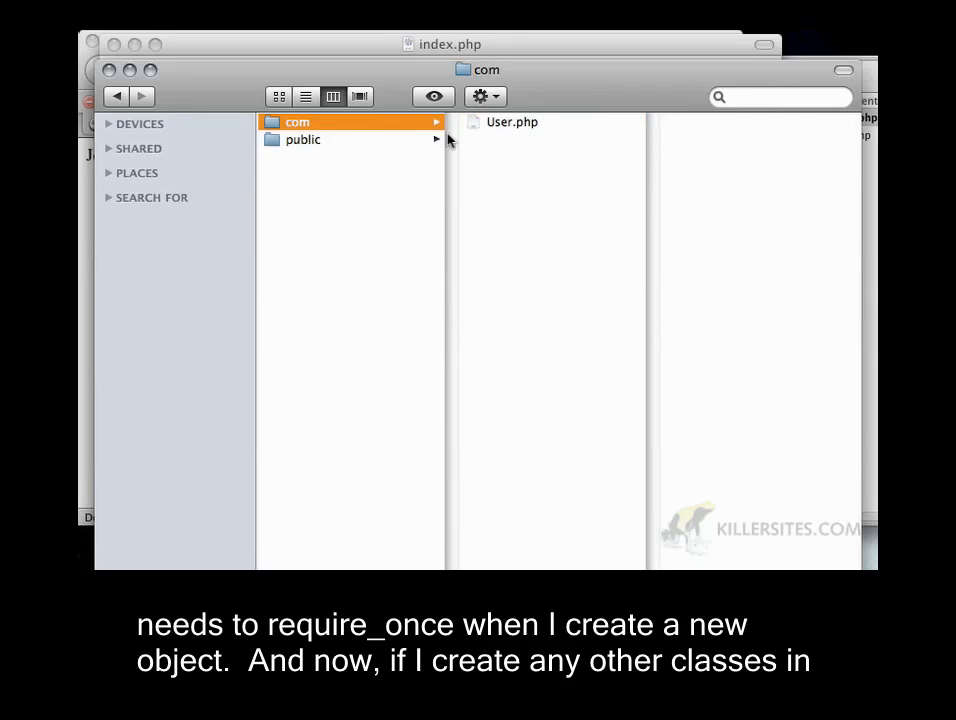
Step: Browse into public/com and create a new folder there named killerphp
{"action": "left_click", "coordinate": [304, 140]}
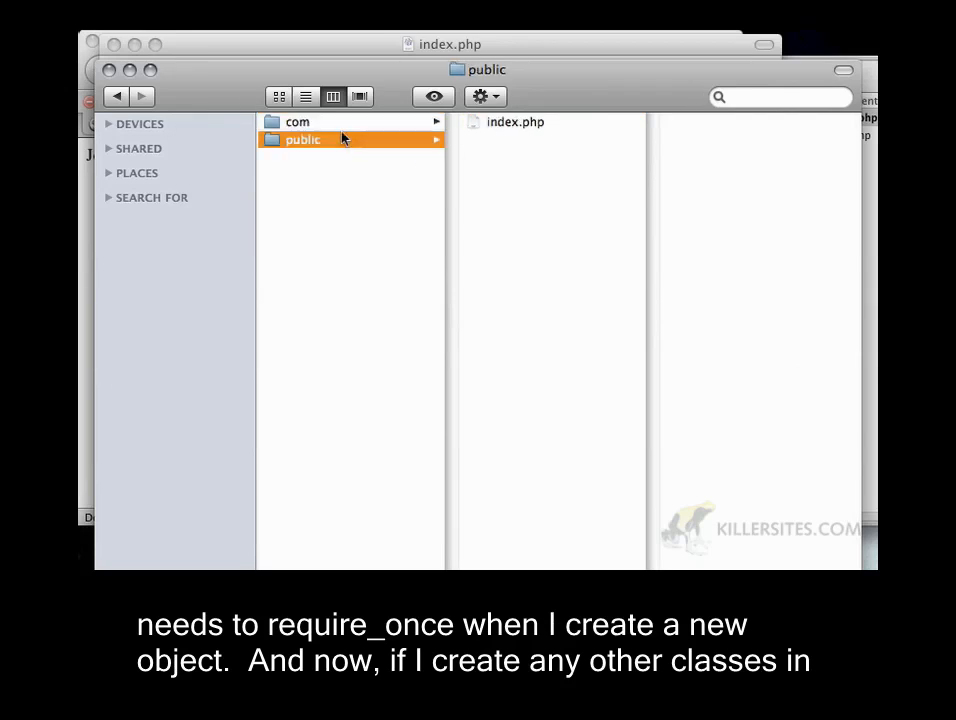
{"action": "left_click", "coordinate": [296, 122]}
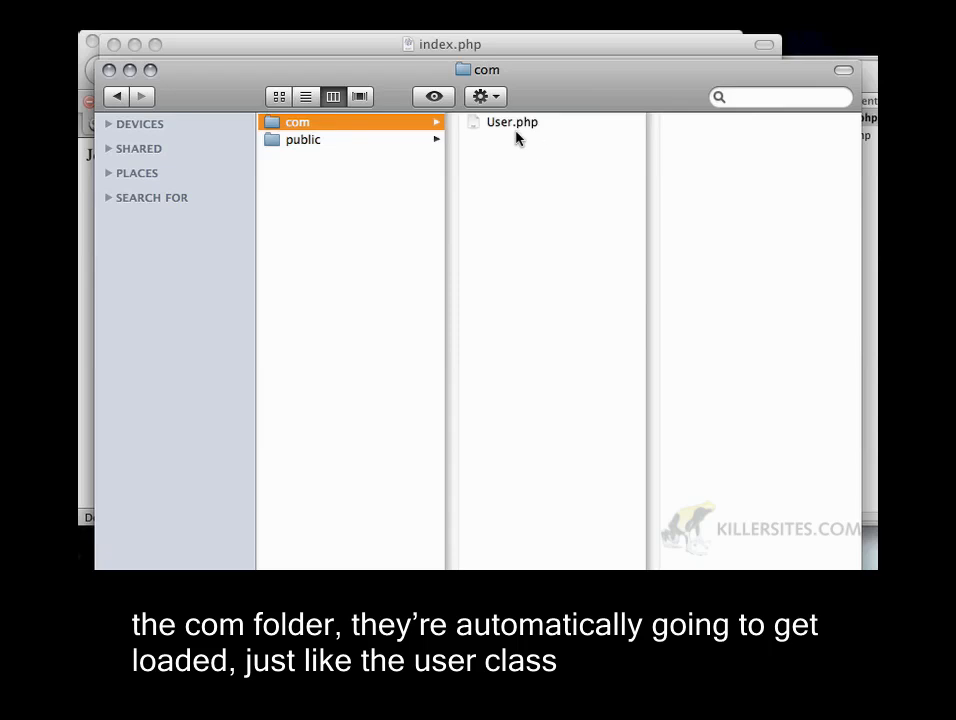
{"action": "left_click", "coordinate": [512, 122]}
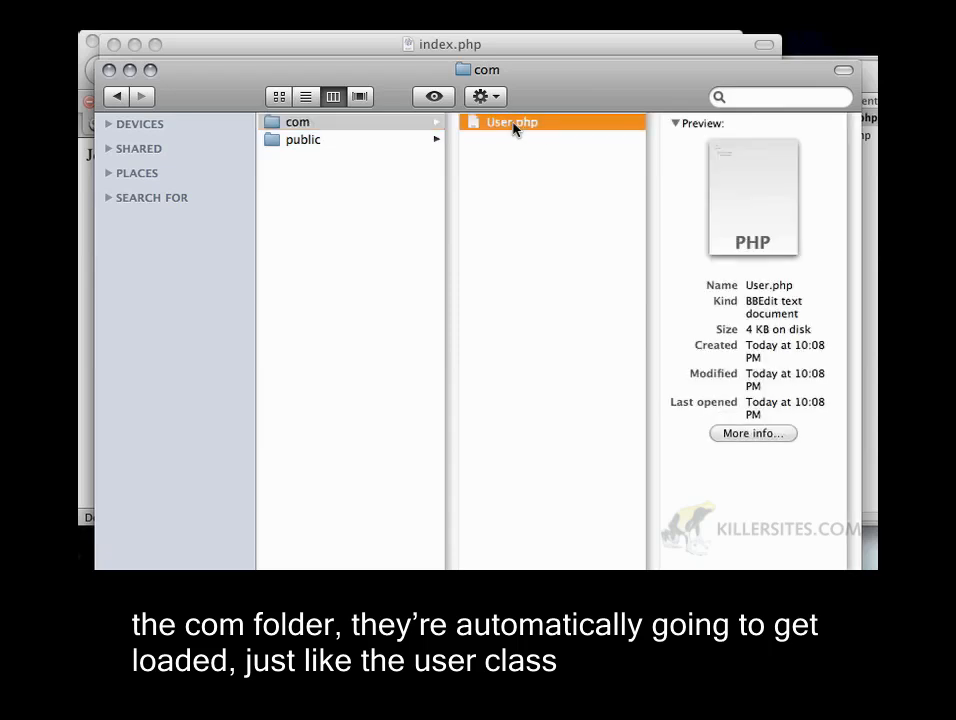
{"action": "left_click", "coordinate": [296, 122]}
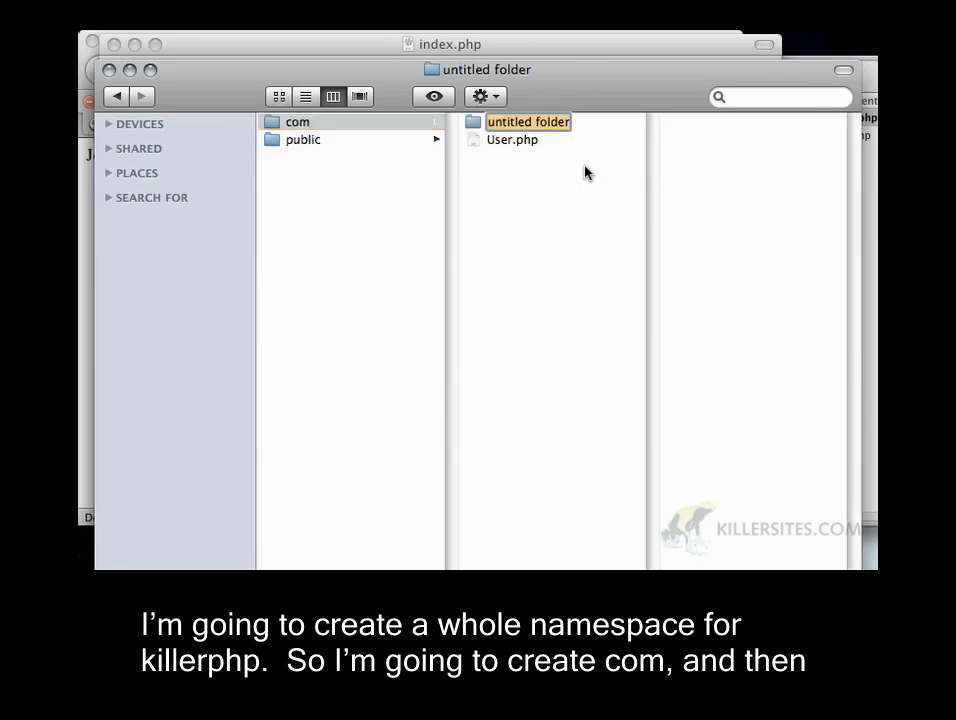
{"action": "type", "text": "killerphp"}
{"action": "type", "text": "models"}
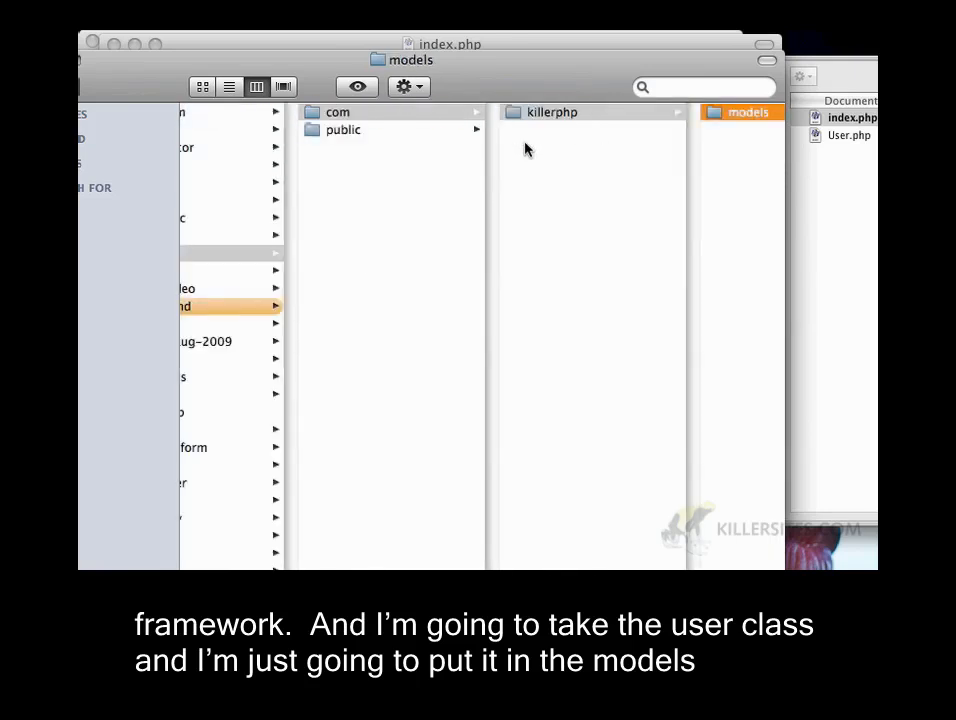
Step: Browse com > killerphp to confirm the nested models folder holding User.php
{"action": "left_click", "coordinate": [338, 112]}
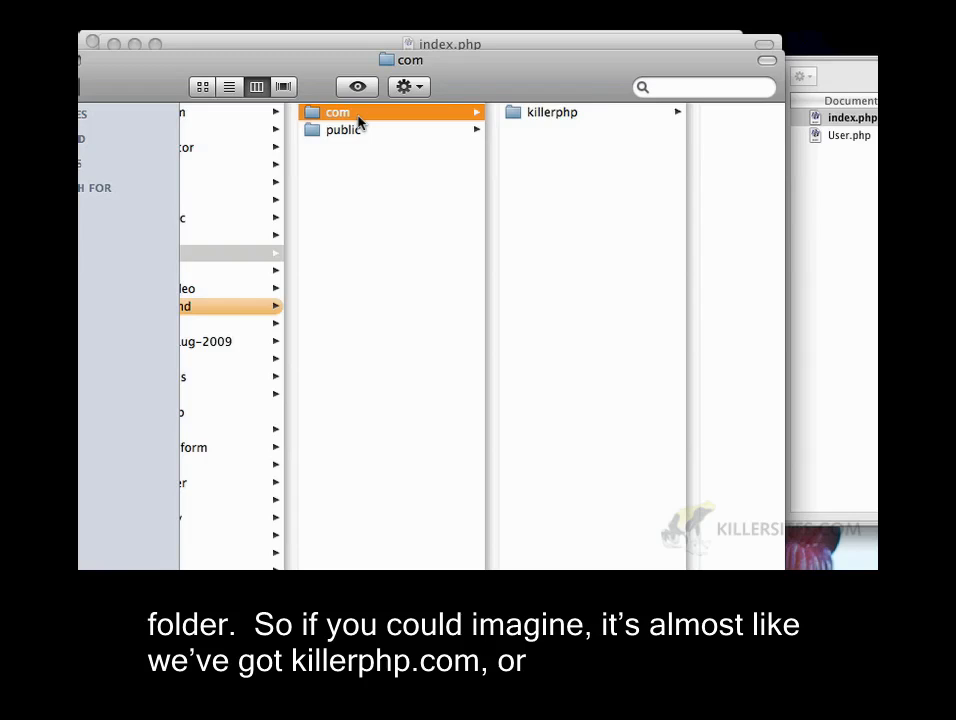
{"action": "left_click", "coordinate": [552, 112]}
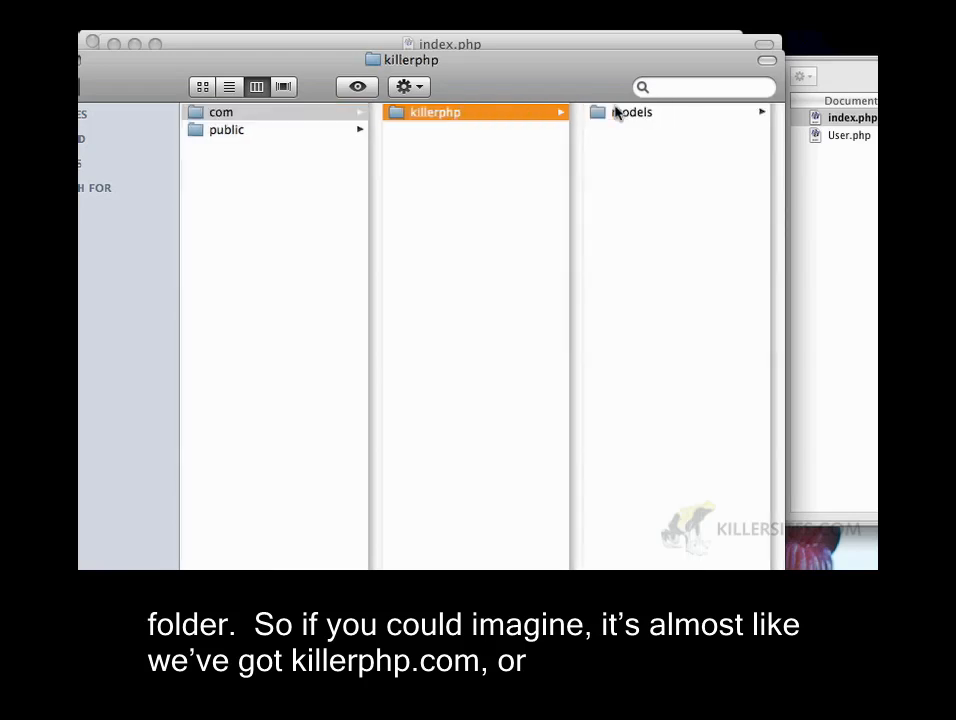
{"action": "left_click", "coordinate": [632, 112]}
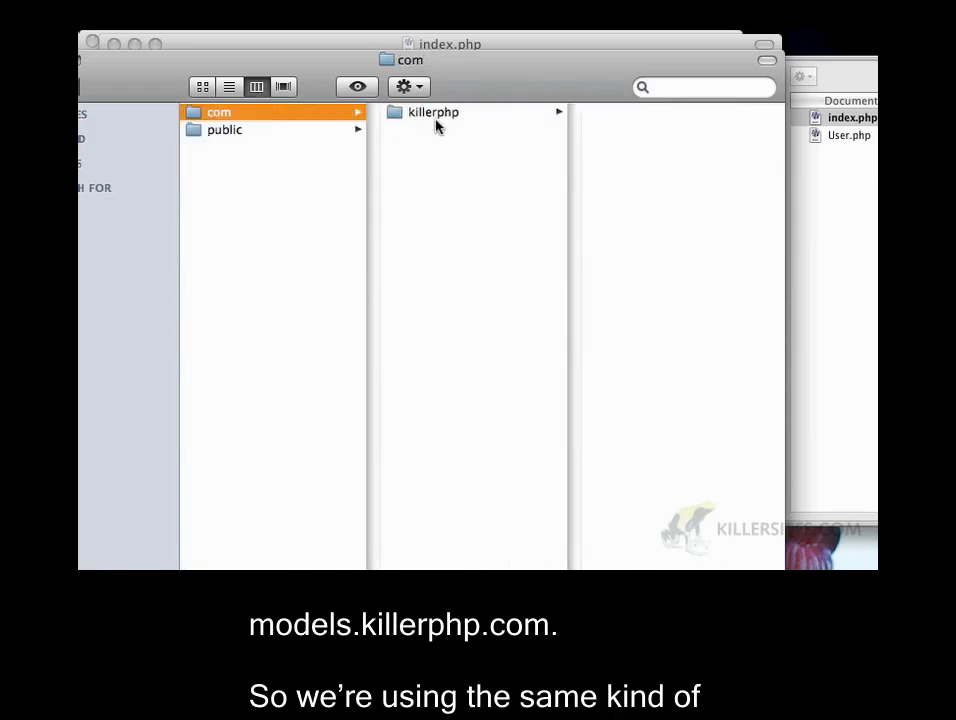
{"action": "left_click", "coordinate": [432, 112]}
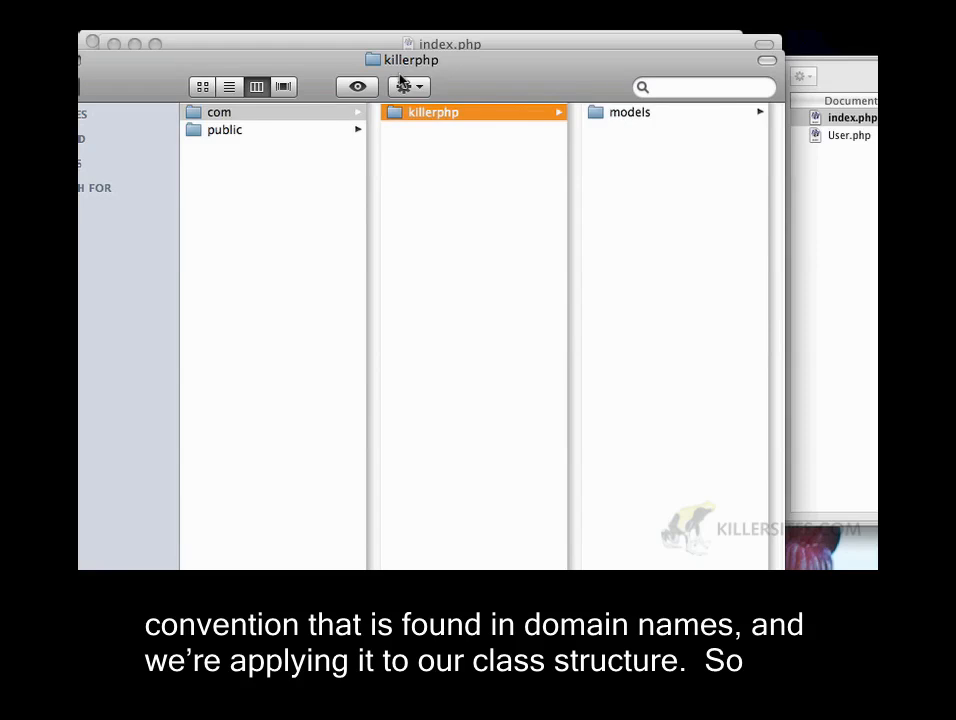
{"action": "mouse_move", "coordinate": [402, 86]}
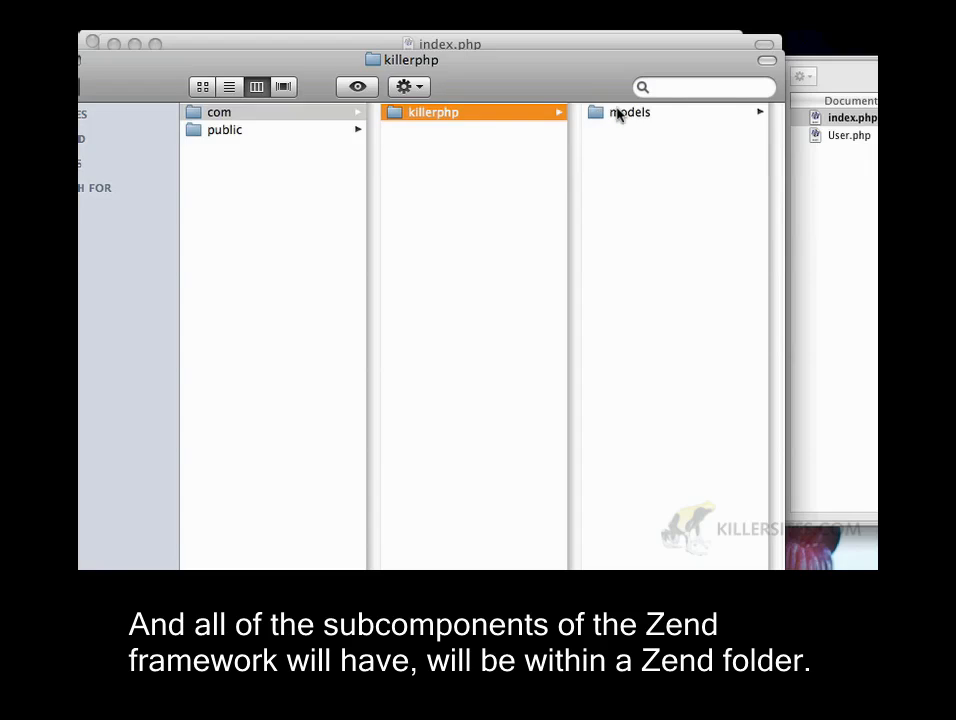
{"action": "left_click", "coordinate": [630, 112]}
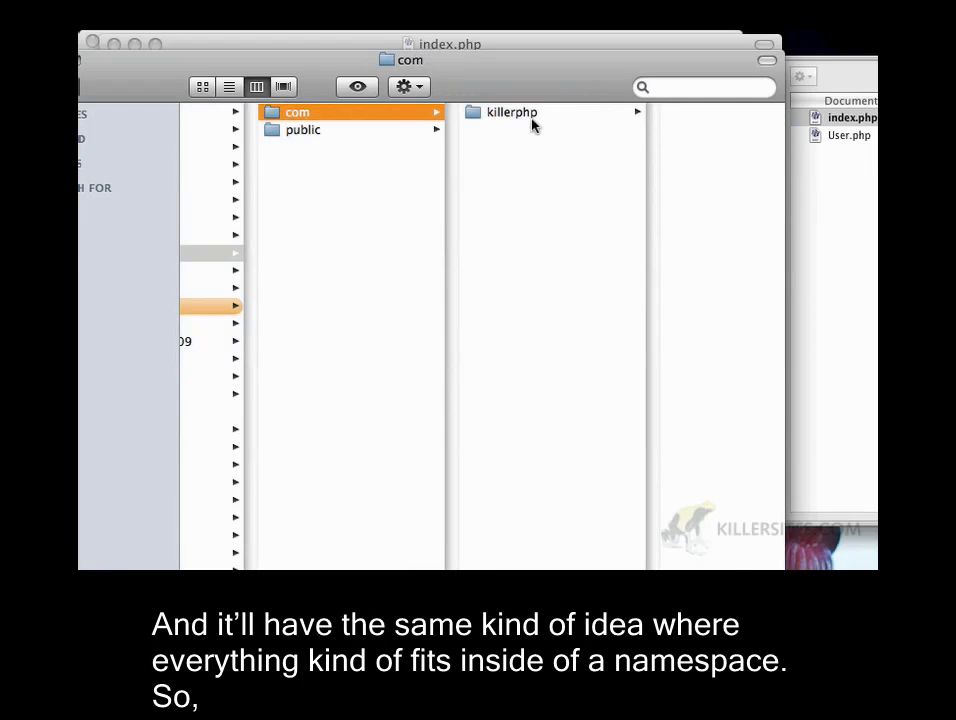
{"action": "left_click", "coordinate": [510, 112]}
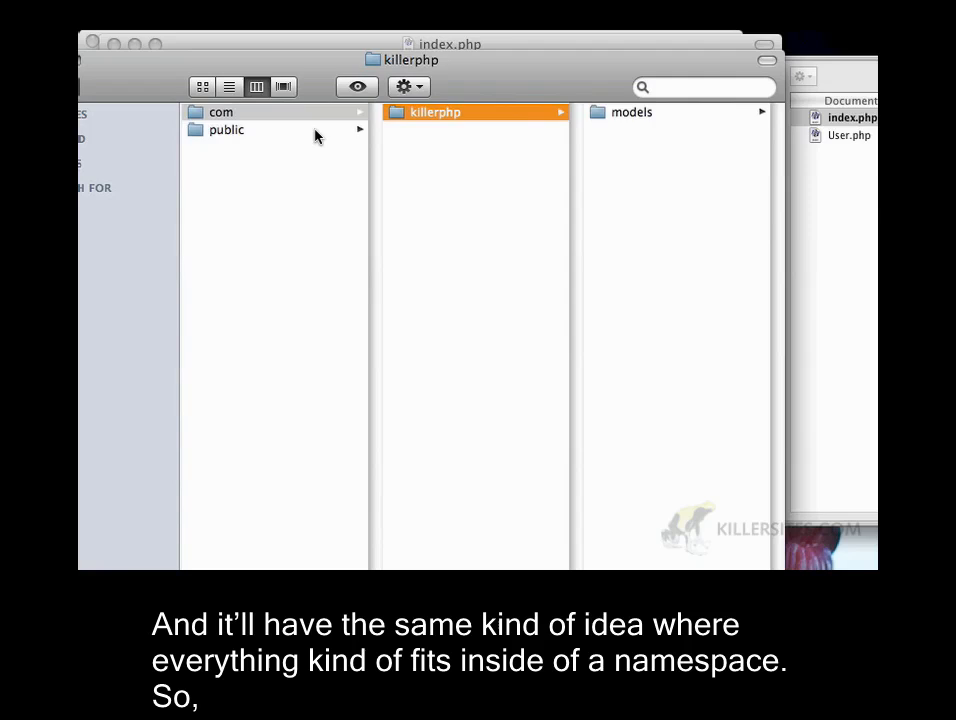
{"action": "left_click", "coordinate": [228, 130]}
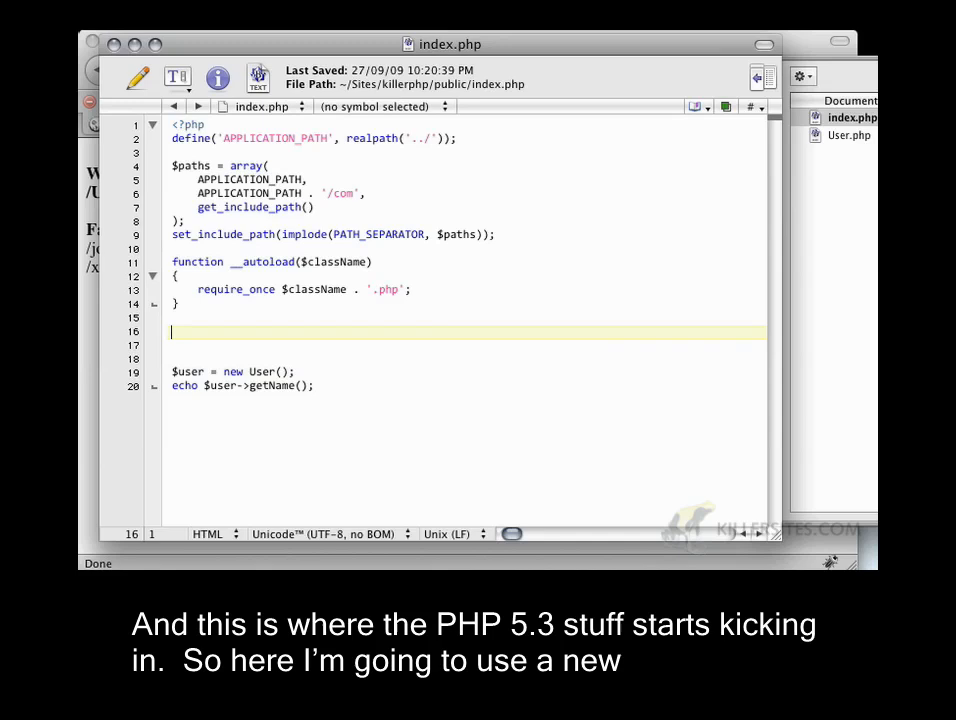
{"action": "mouse_move", "coordinate": [288, 312]}
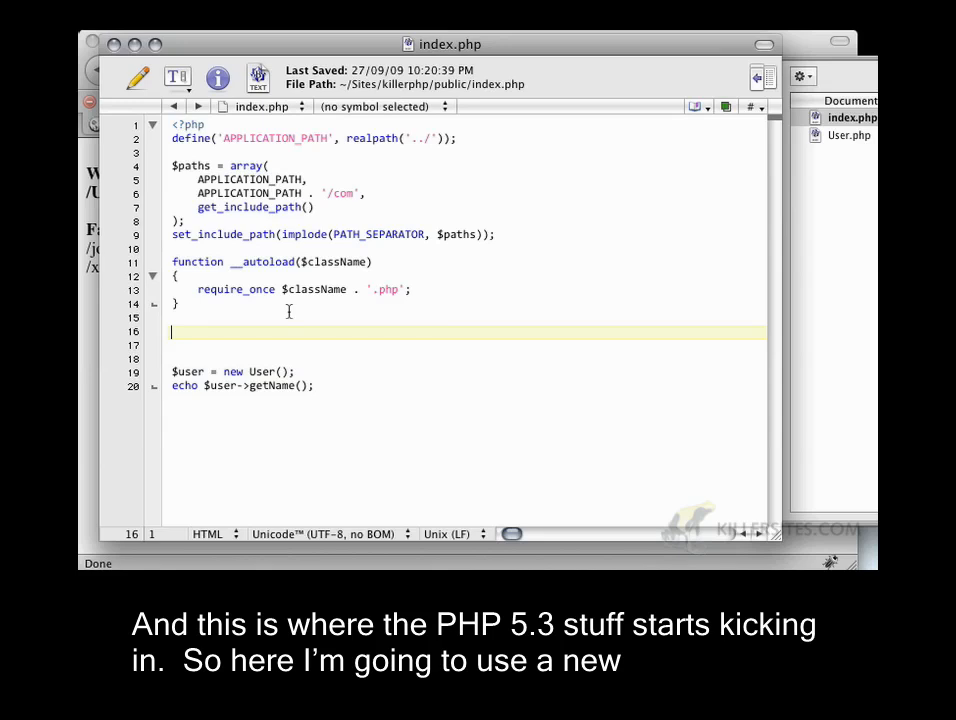
Step: Add use \com\killerphp\models as Models; after the __autoload function in index.php
{"action": "type", "text": "use"}
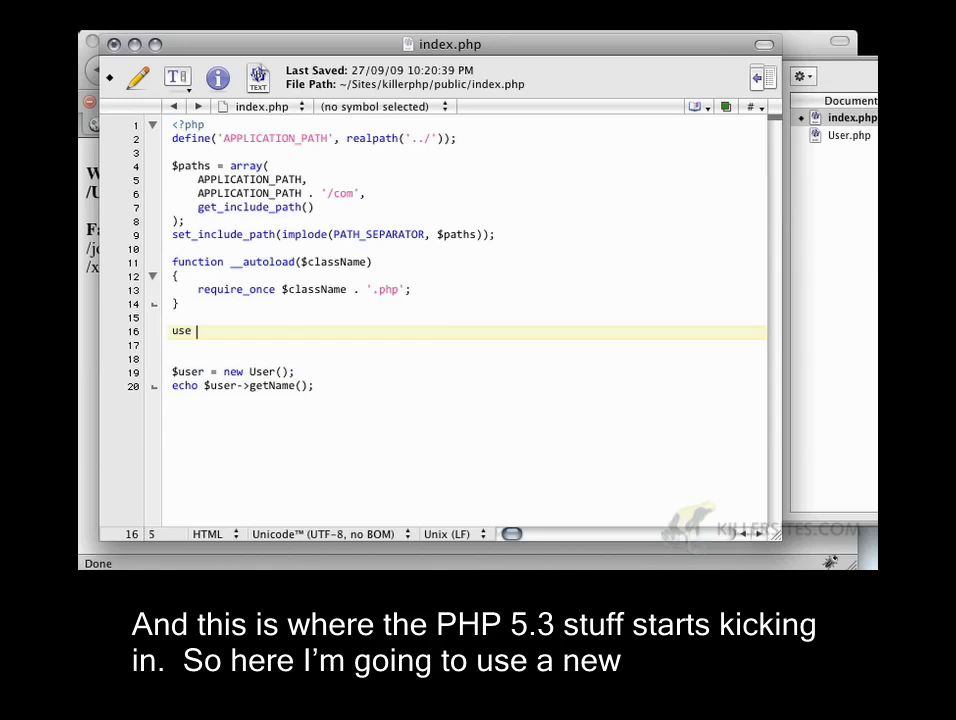
{"action": "type", "text": "\\c"}
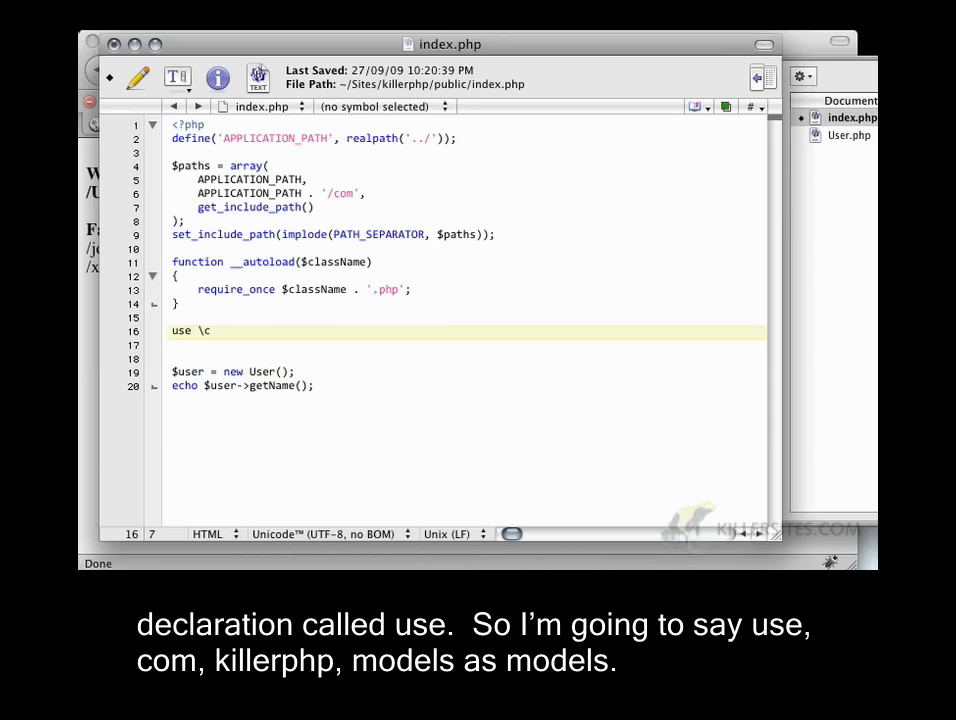
{"action": "type", "text": "om\\killerphp\\models as Models;"}
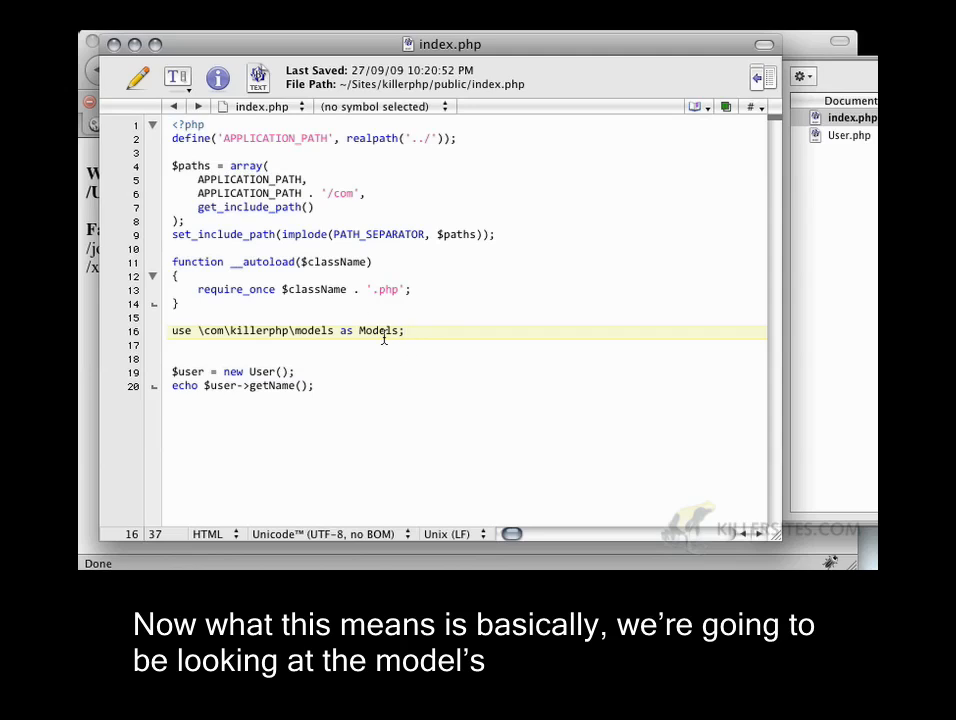
{"action": "double_click", "coordinate": [380, 330]}
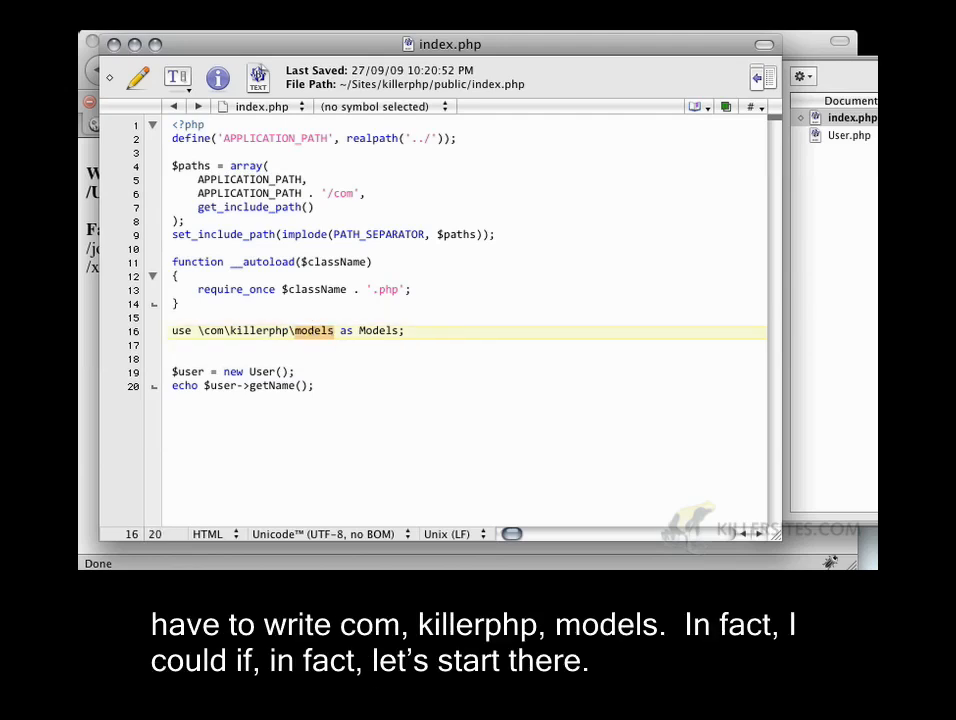
Step: Comment out the use line and instantiate new \com\killerphp\models\User() instead
{"action": "type", "text": "//"}
{"action": "left_click", "coordinate": [464, 370]}
{"action": "type", "text": "\\com\\"}
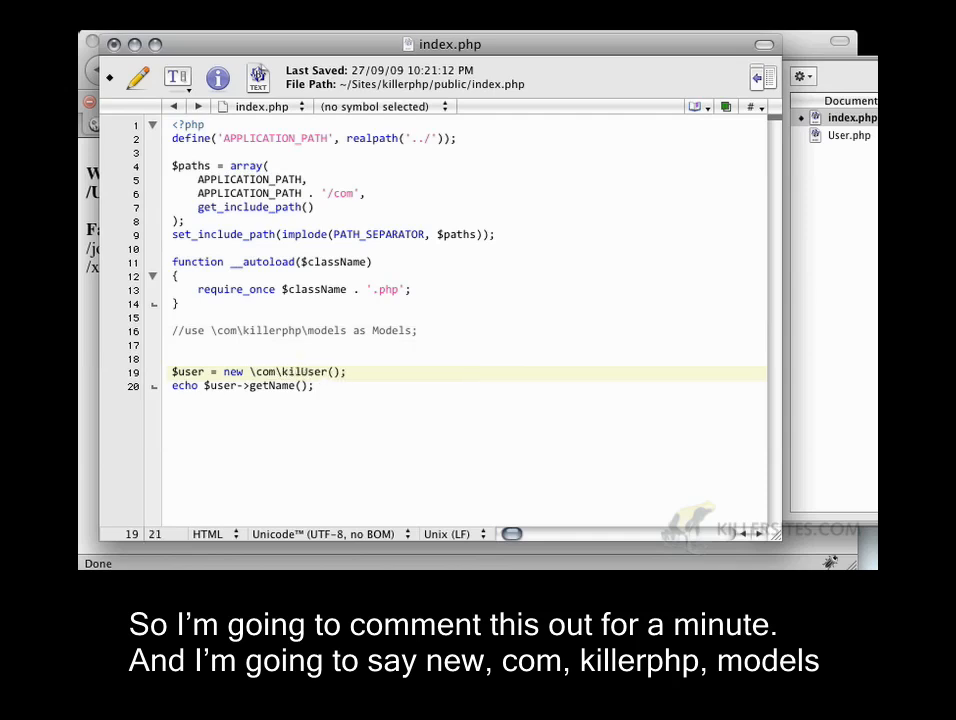
{"action": "type", "text": "killerphp\\models\\"}
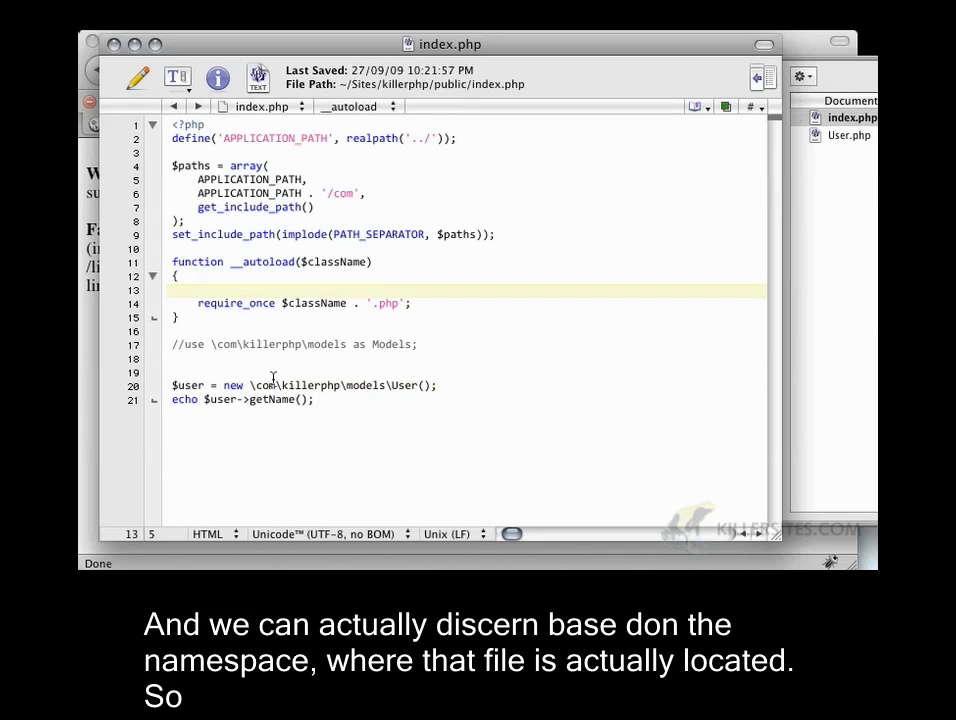
{"action": "mouse_move", "coordinate": [300, 400]}
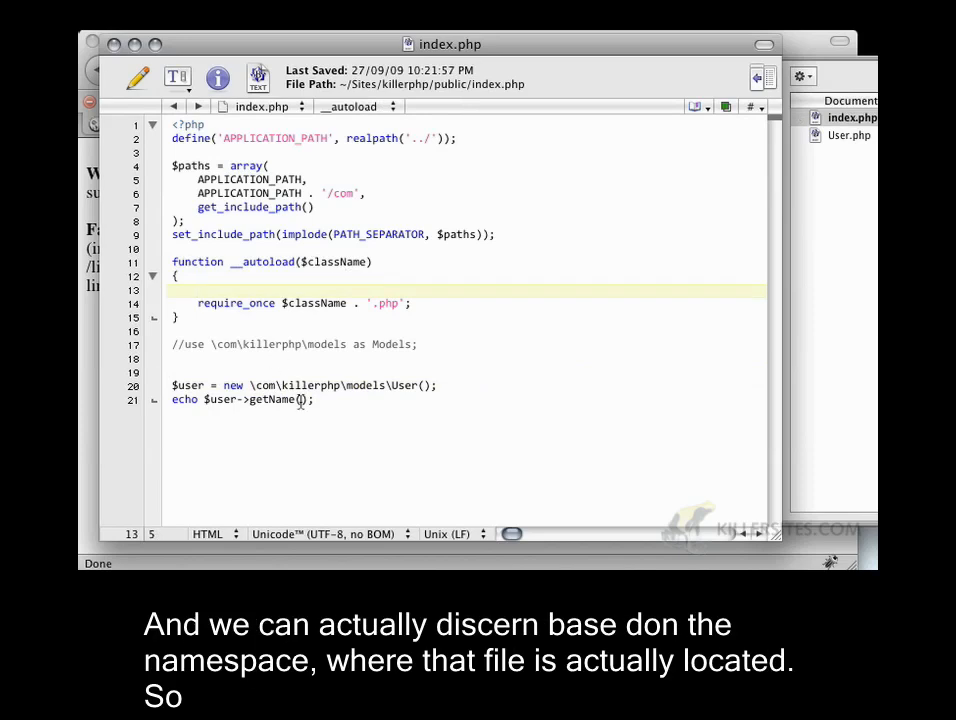
Step: Set $filename = str_replace('\\', '/', $className) . '.php' in __autoload and require it
{"action": "left_click", "coordinate": [198, 290]}
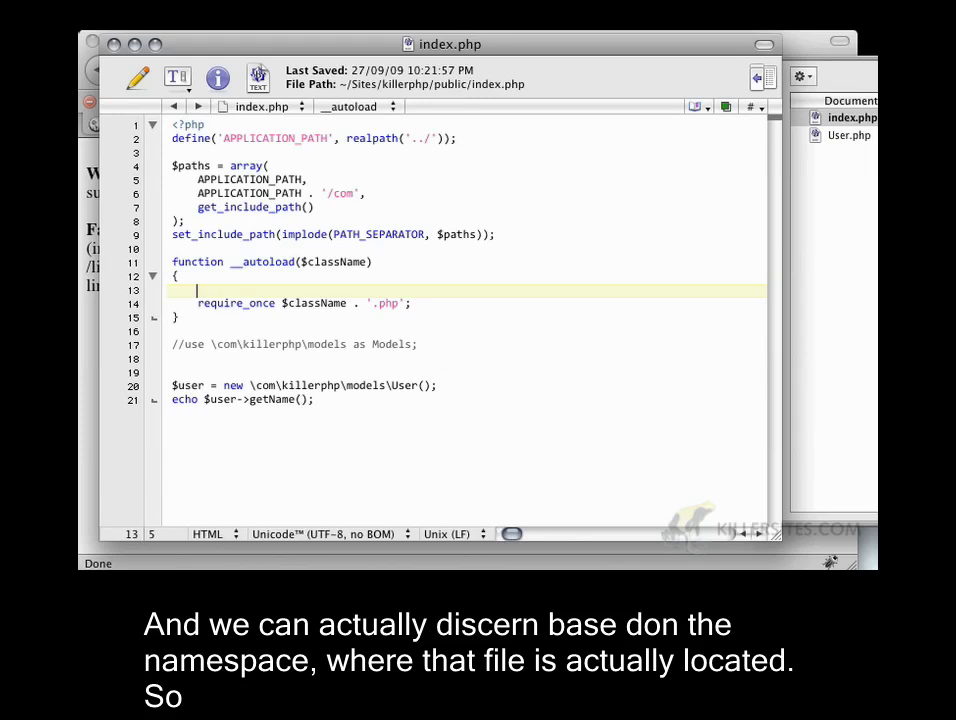
{"action": "type", "text": "$filename = str_re"}
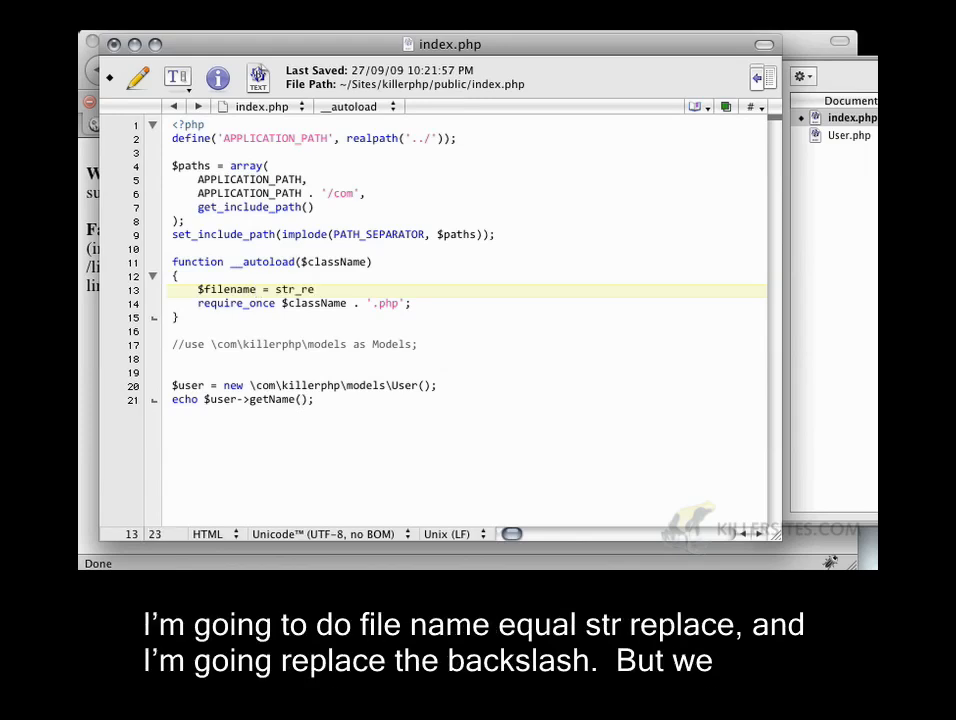
{"action": "type", "text": "place("}
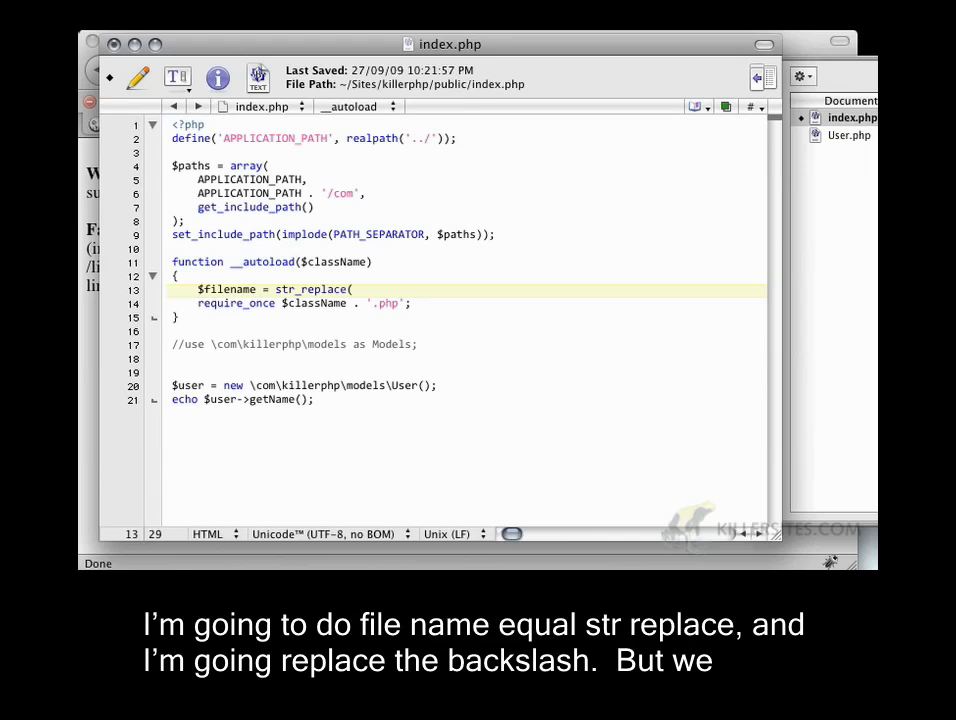
{"action": "type", "text": "'\\"}
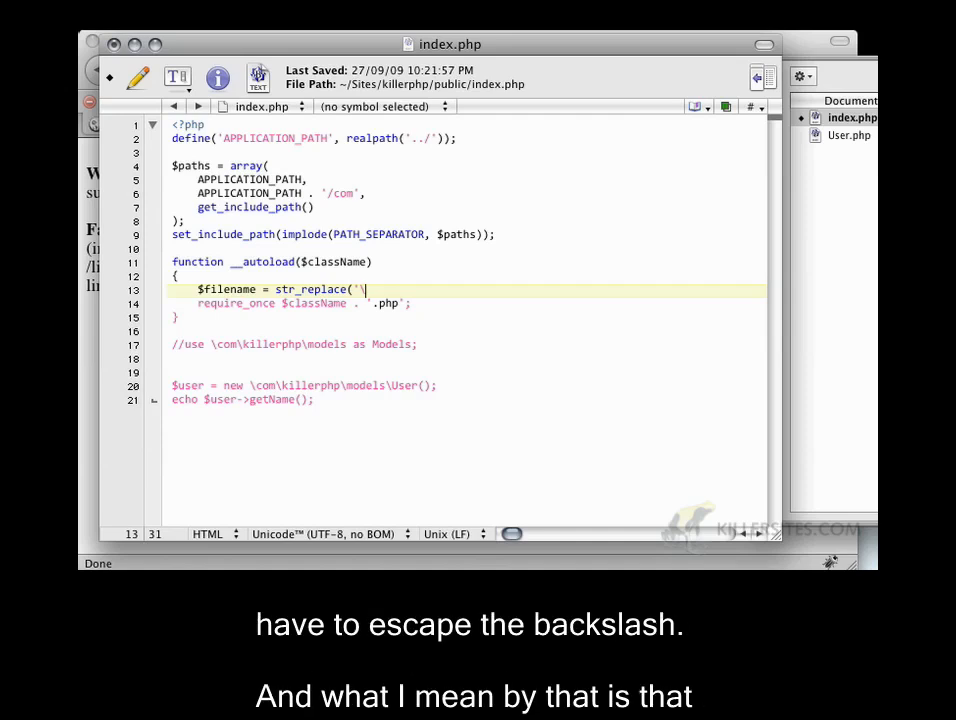
{"action": "type", "text": "\\"}
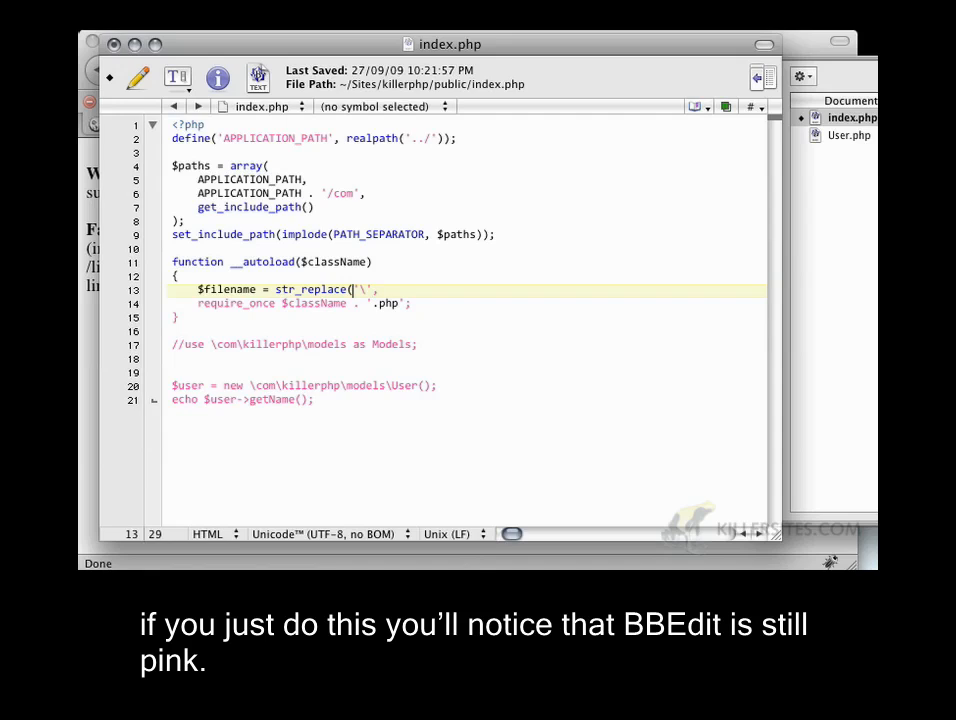
{"action": "type", "text": "\\"}
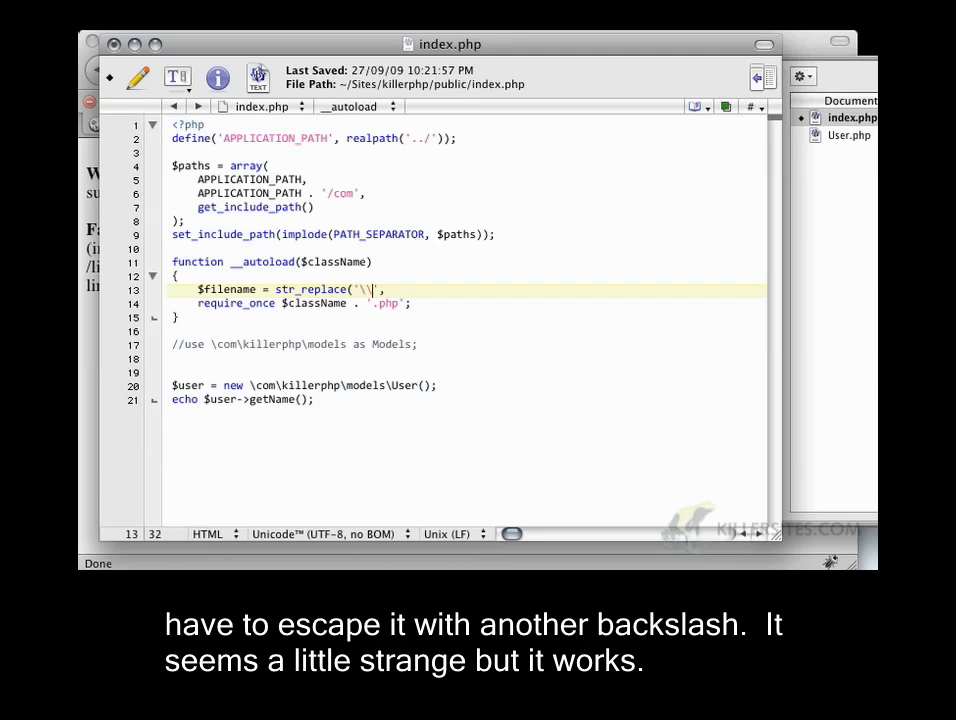
{"action": "type", "text": ", '/"}
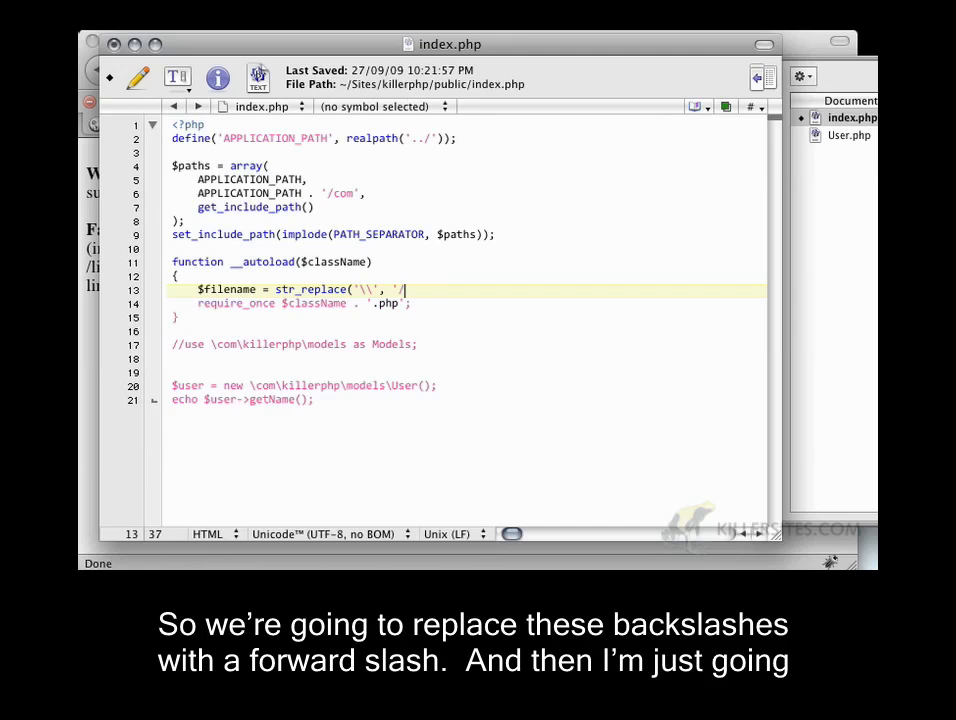
{"action": "type", "text": ", $x"}
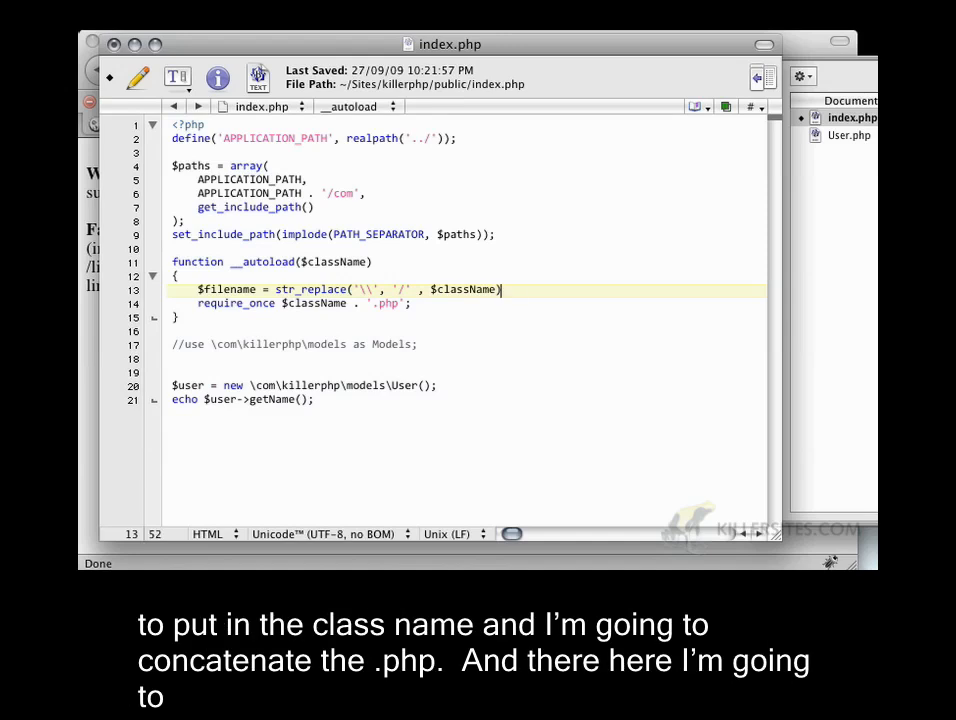
{"action": "type", "text": ". '.php';"}
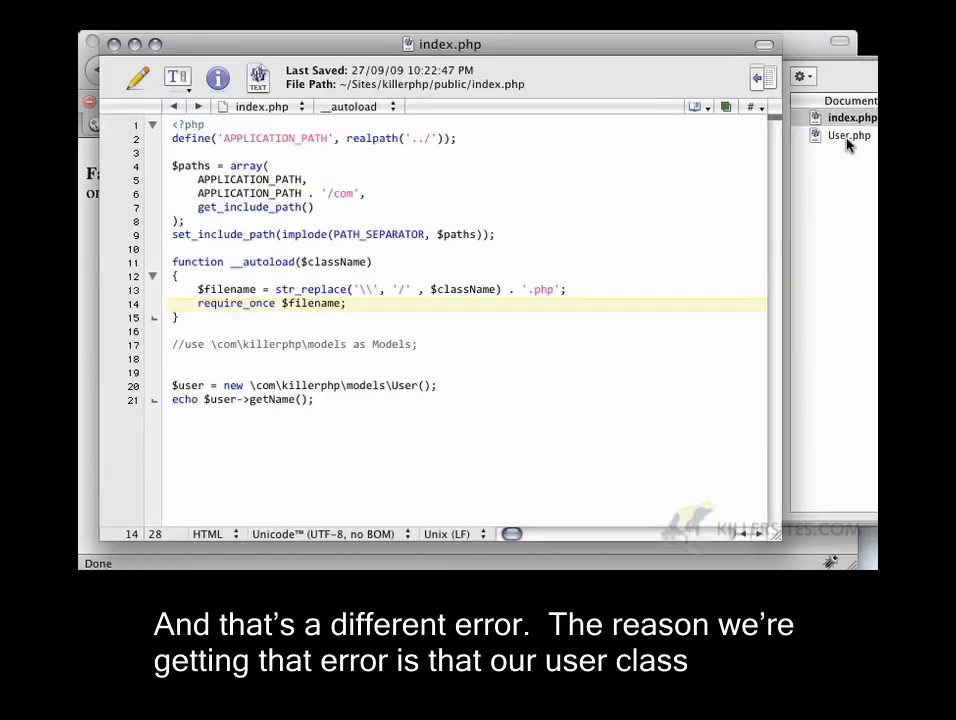
Step: In User.php, declare namespace com\killerphp\models; above class User
{"action": "left_click", "coordinate": [848, 136]}
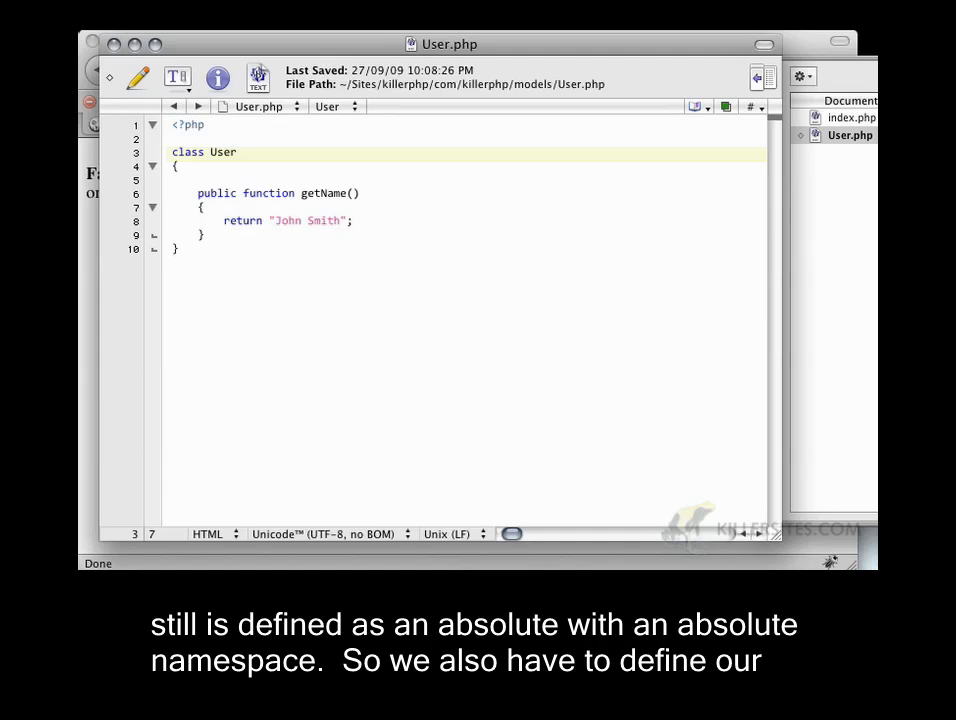
{"action": "left_click", "coordinate": [212, 152]}
{"action": "type", "text": "namespace"}
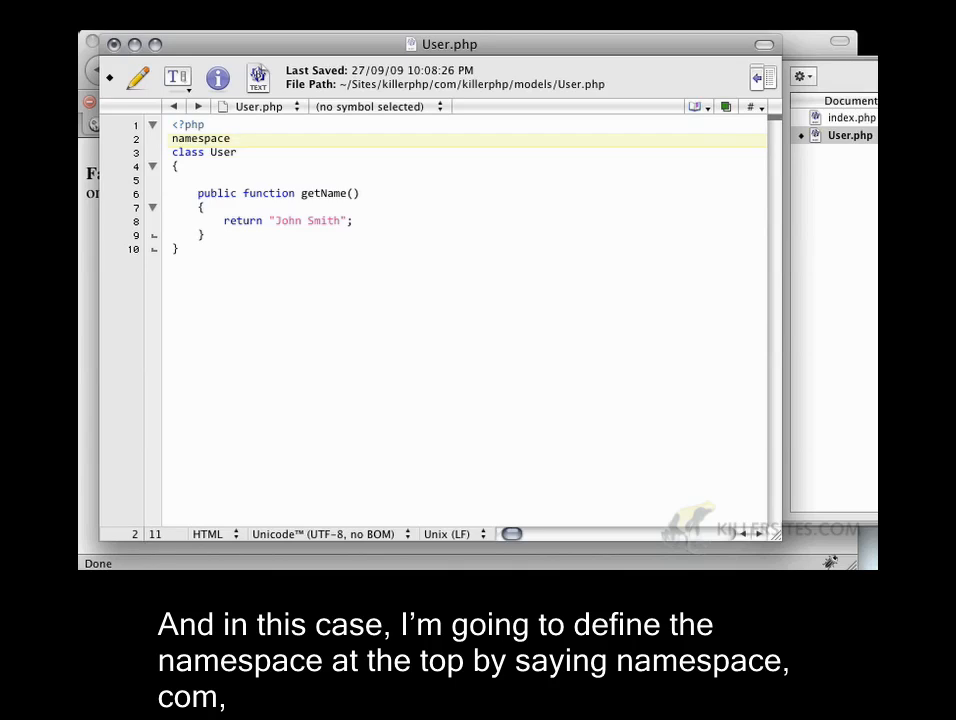
{"action": "type", "text": "com\\killerphp\\models;"}
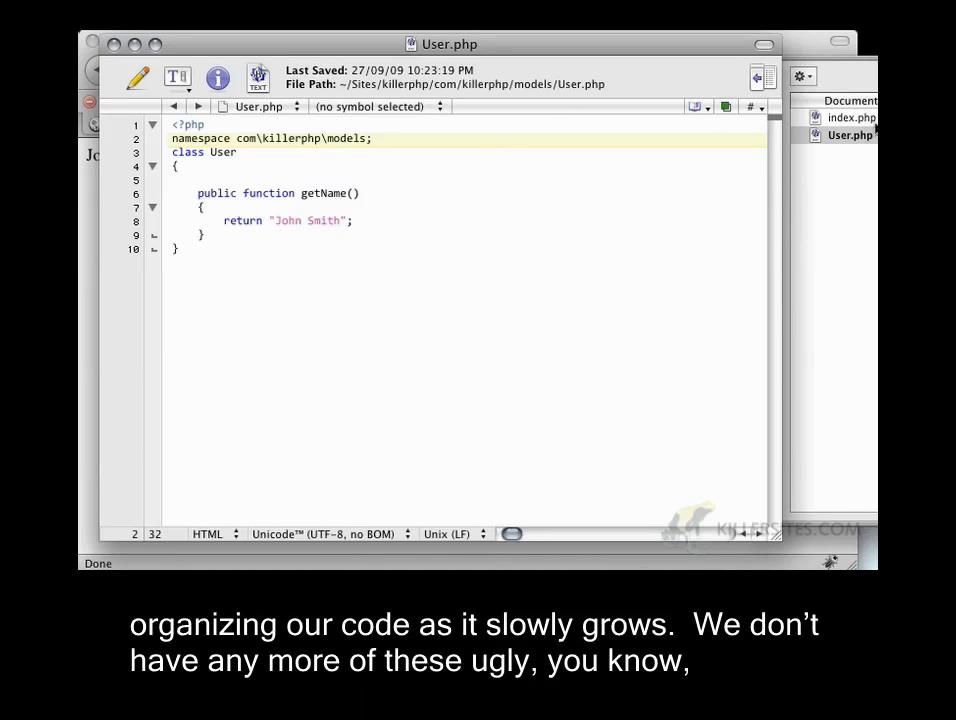
Step: Return to index.php and delete the commented-out use alias line
{"action": "left_click", "coordinate": [852, 116]}
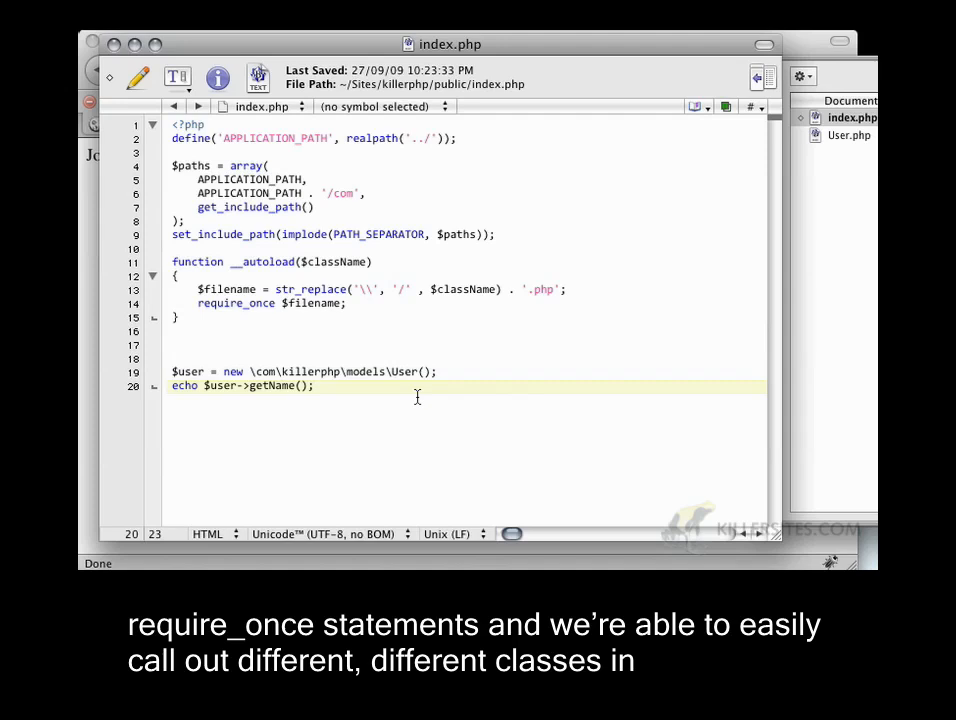
{"action": "left_click", "coordinate": [316, 370]}
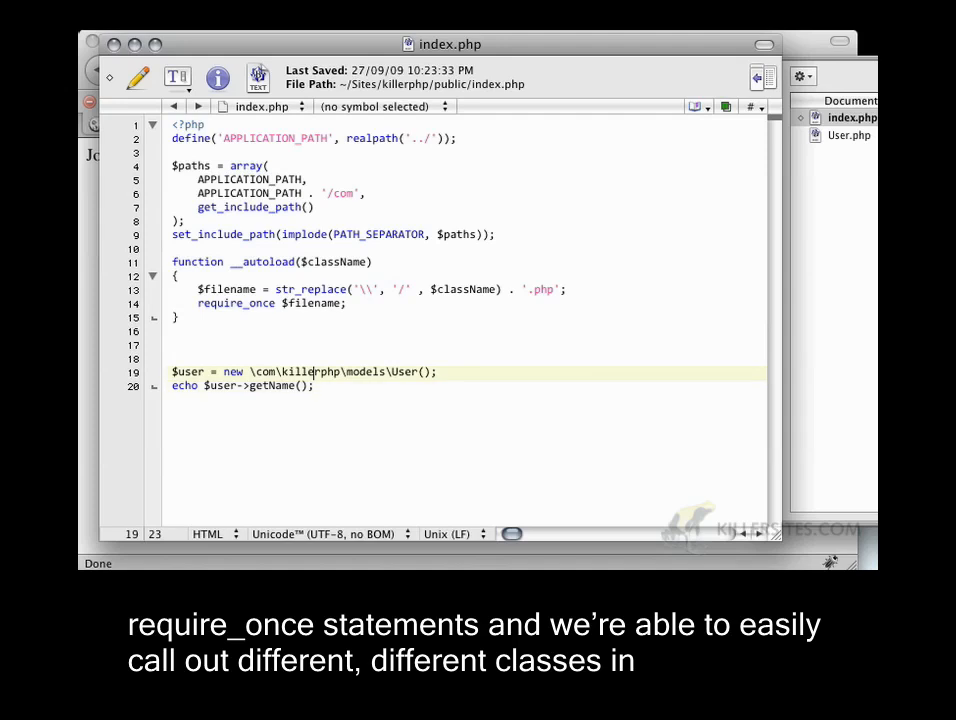
{"action": "mouse_move", "coordinate": [420, 400]}
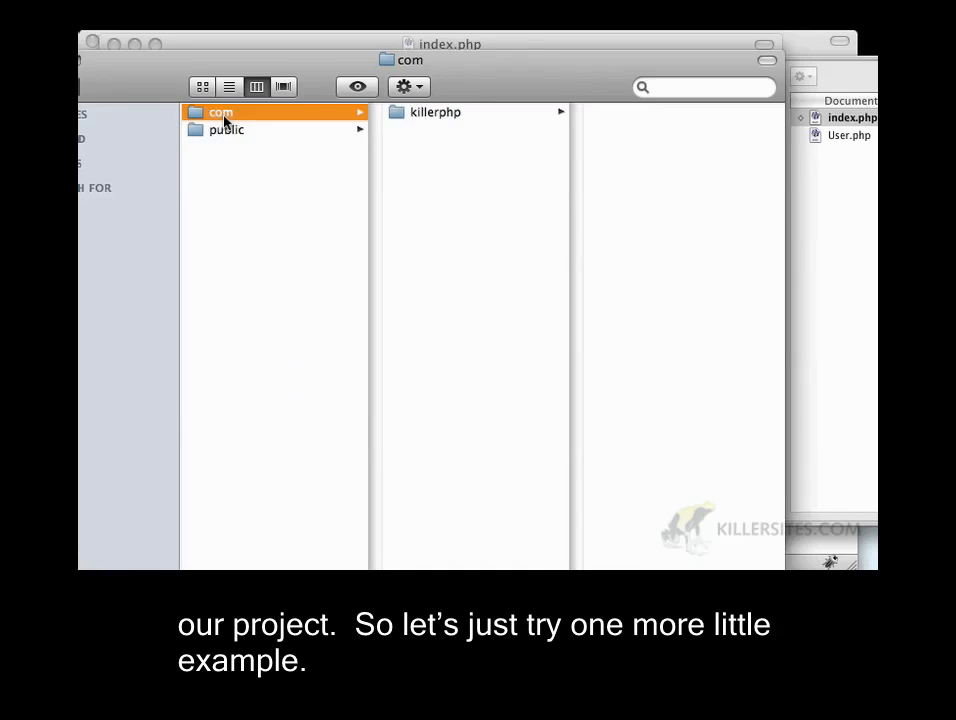
Step: Create a controllers folder inside com/killerphp next to models
{"action": "left_click", "coordinate": [436, 112]}
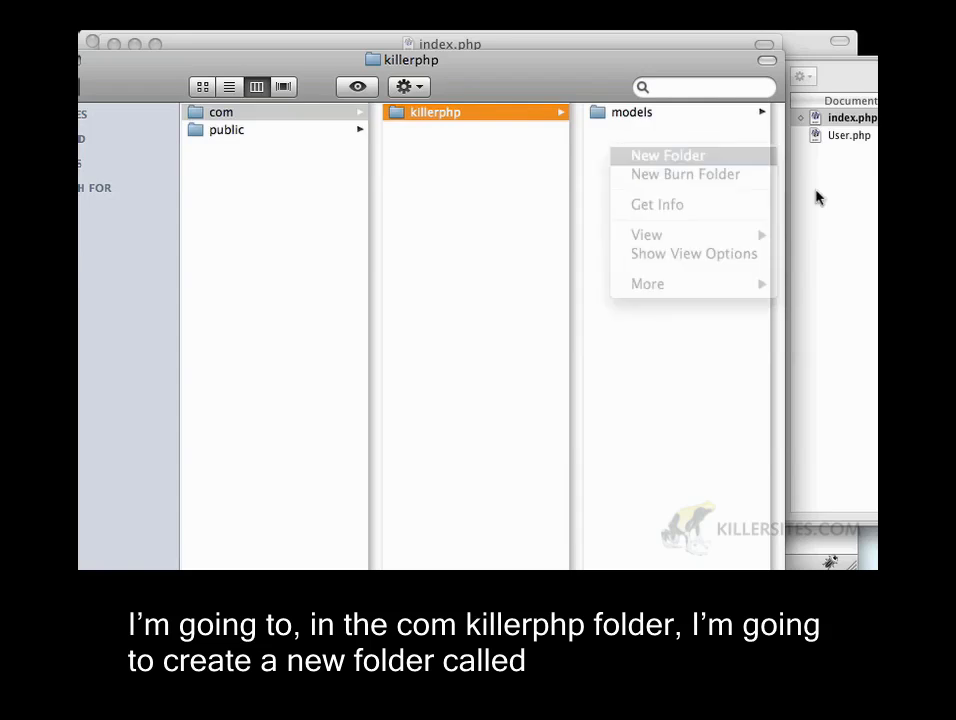
{"action": "left_click", "coordinate": [668, 156]}
{"action": "type", "text": "controllers"}
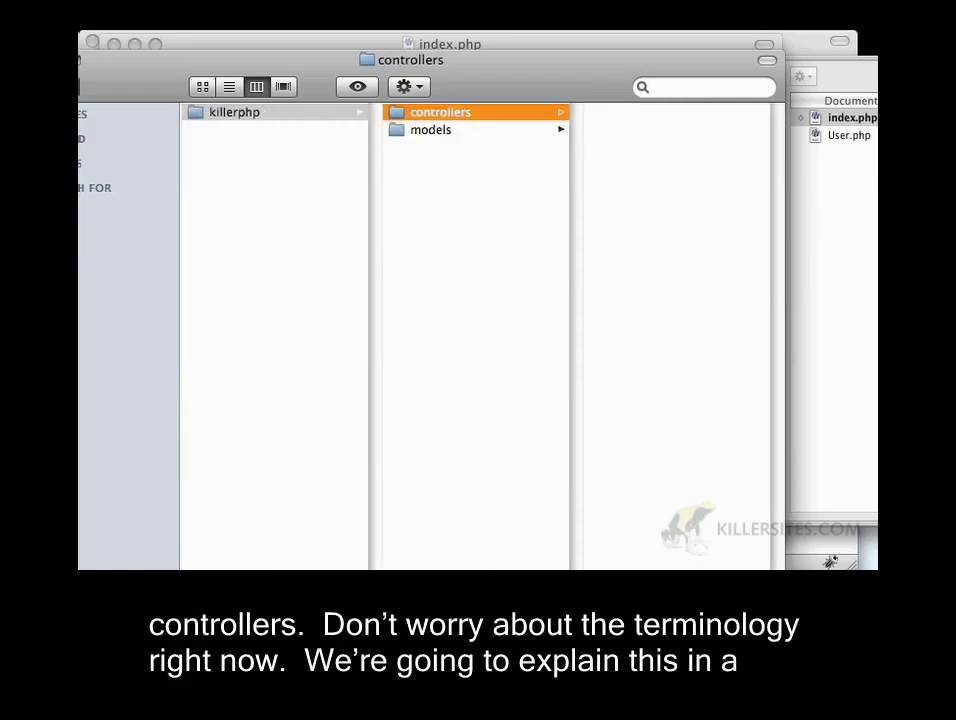
{"action": "mouse_move", "coordinate": [760, 196]}
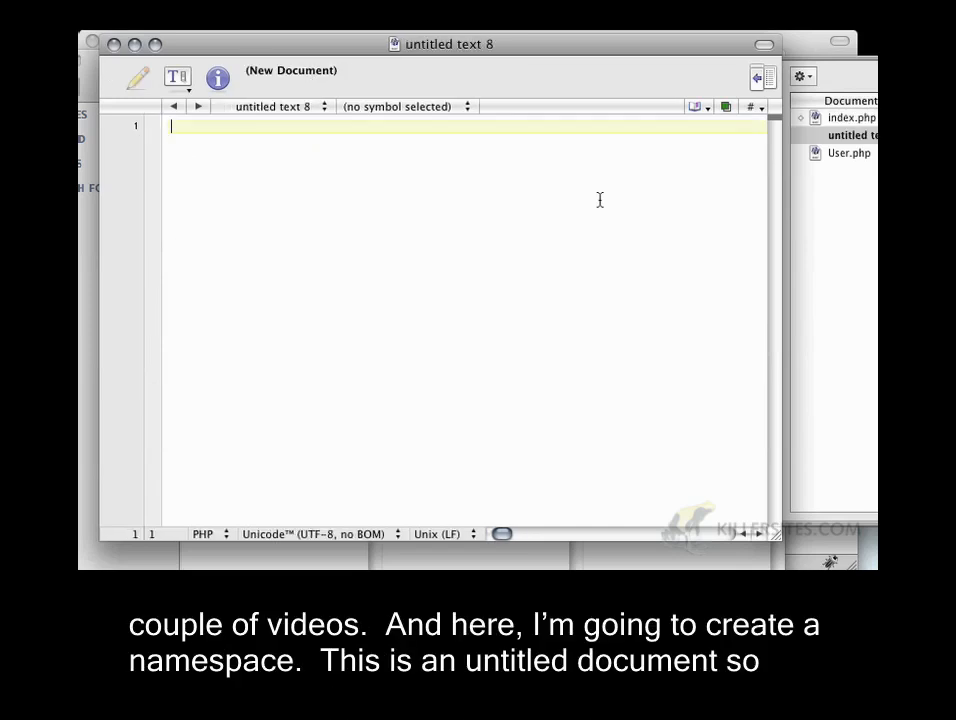
Step: Start a new document with <?php and save it as Test.php in the controllers folder
{"action": "type", "text": "namespace"}
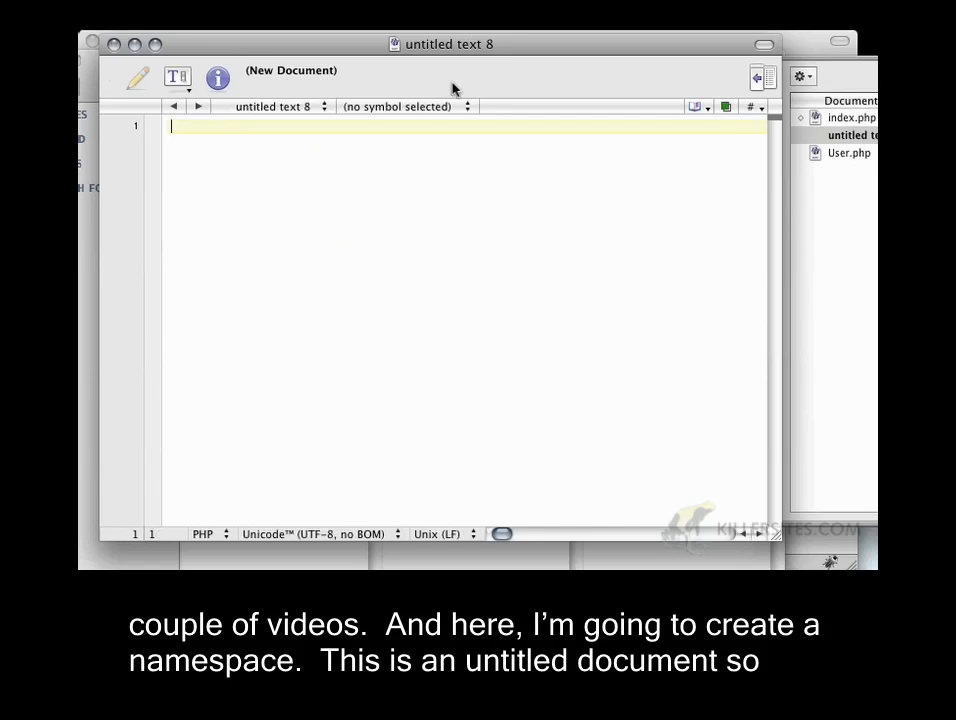
{"action": "type", "text": "<?php"}
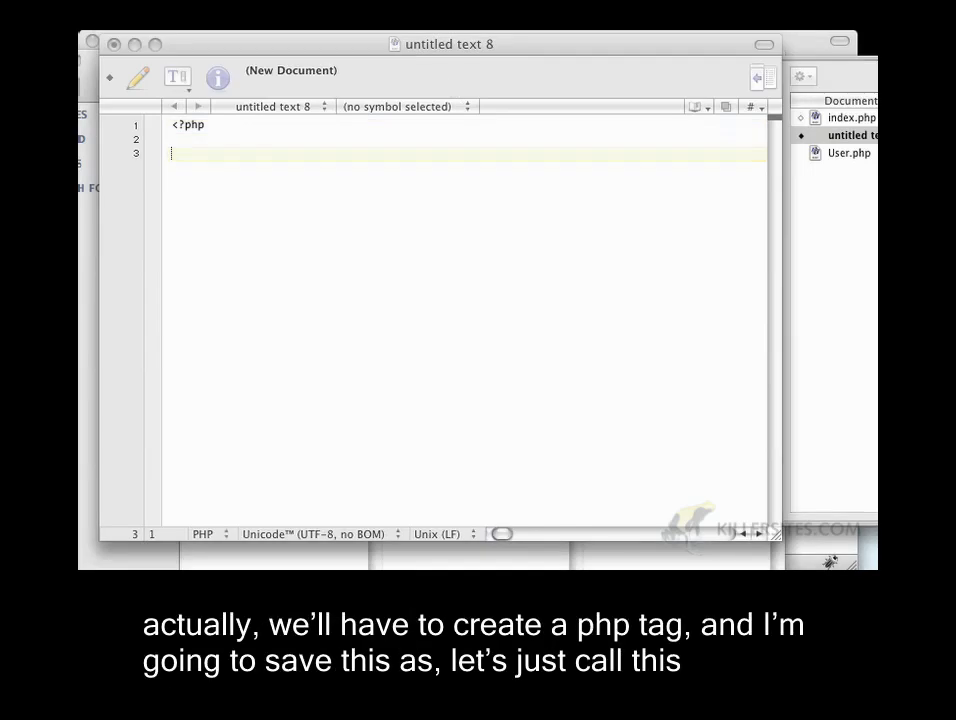
{"action": "key", "text": "cmd+s"}
{"action": "type", "text": "T"}
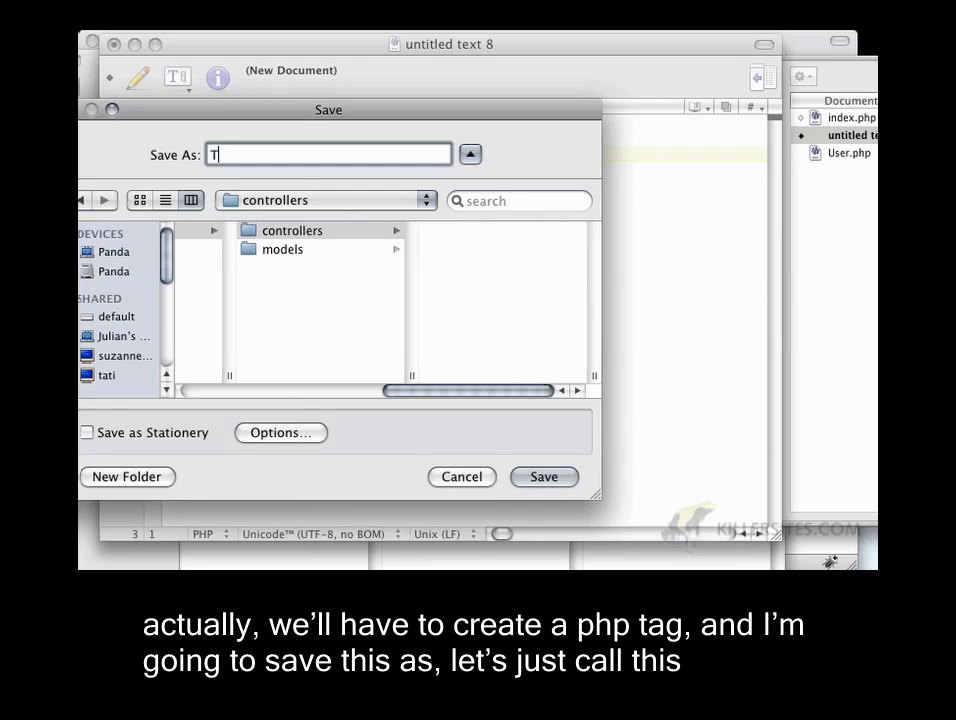
{"action": "type", "text": "est.php"}
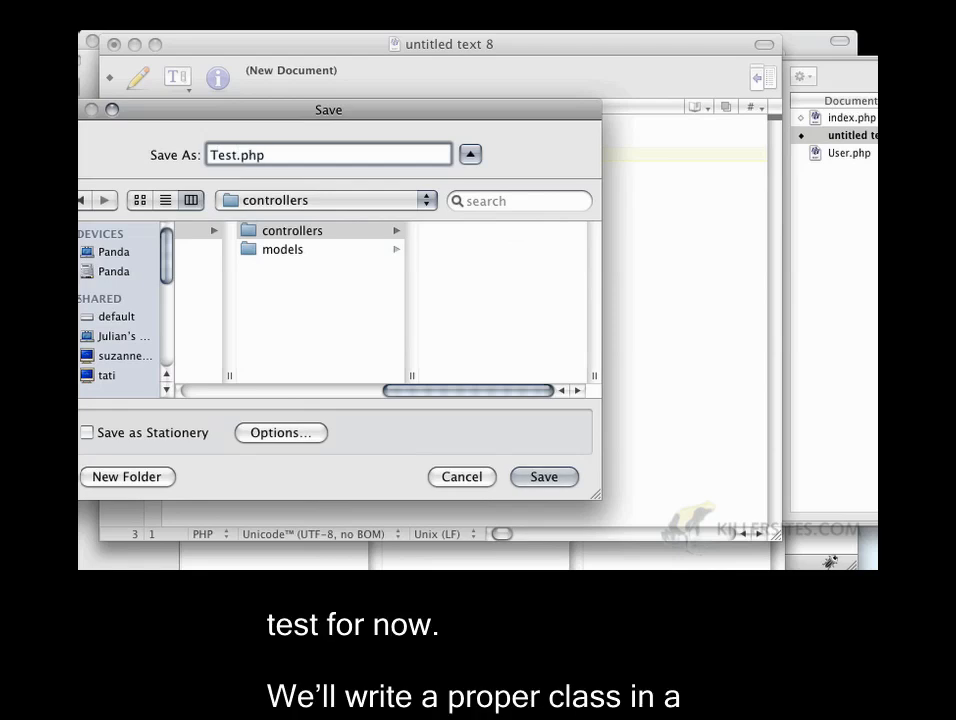
{"action": "left_click", "coordinate": [544, 476]}
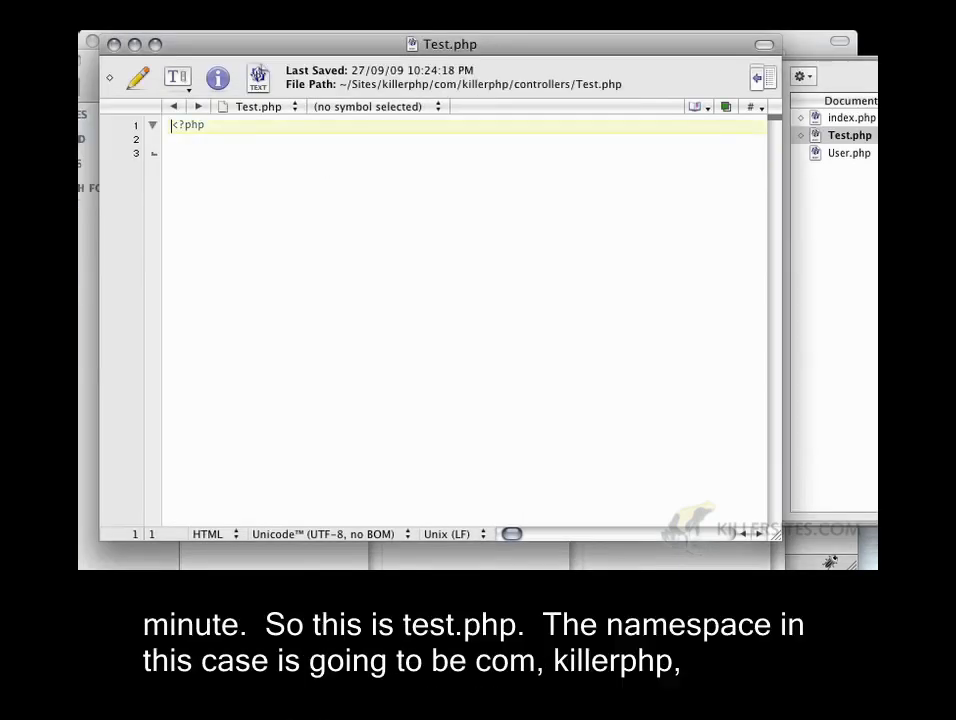
Step: Declare namespace com\killerphp\controllers; and a class Test in Test.php
{"action": "type", "text": "namespace com"}
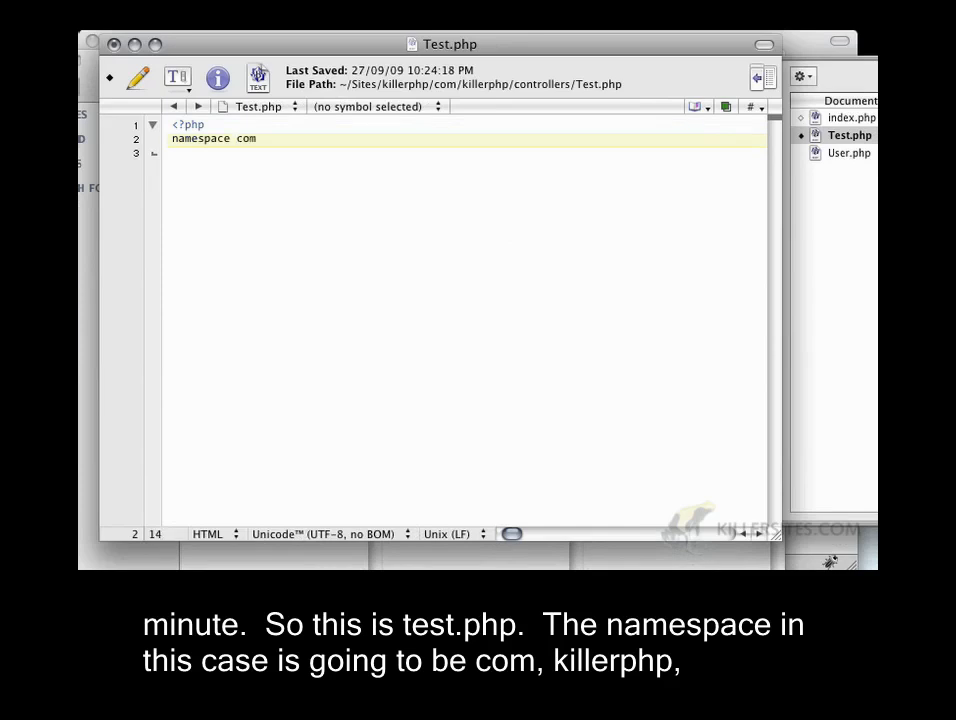
{"action": "type", "text": "\\killerphp\\"}
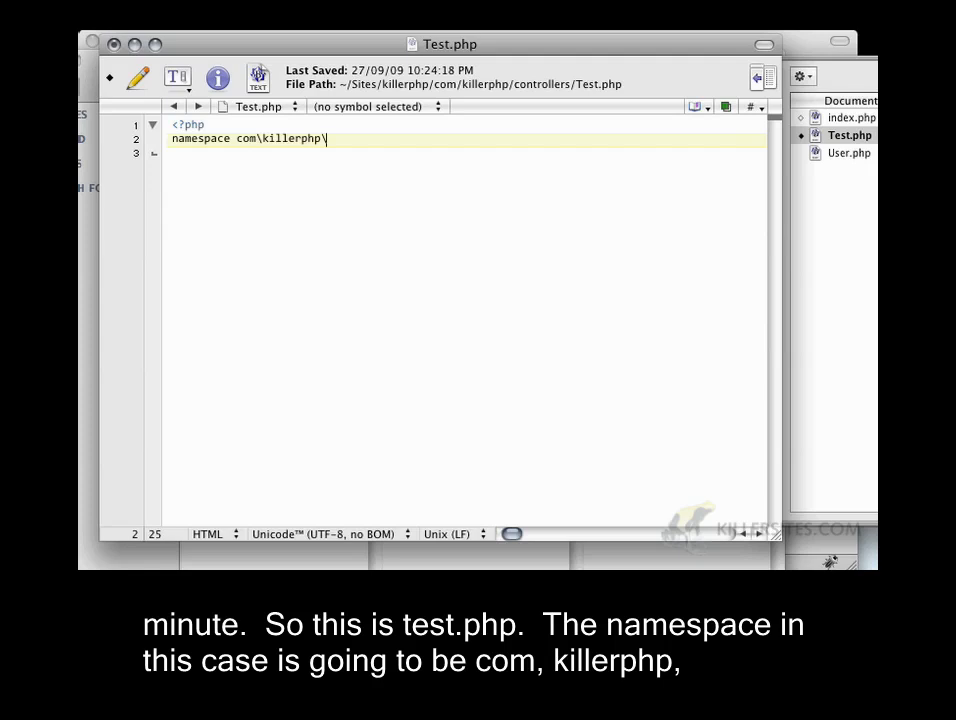
{"action": "type", "text": "controllers;"}
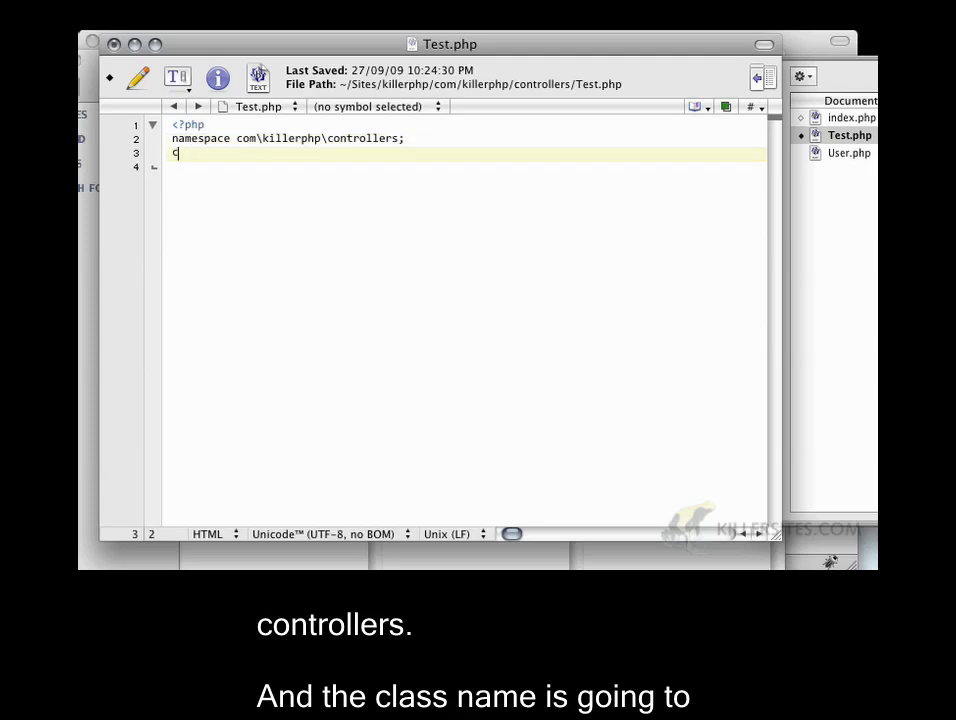
{"action": "type", "text": "lass Test"}
{"action": "type", "text": "pub"}
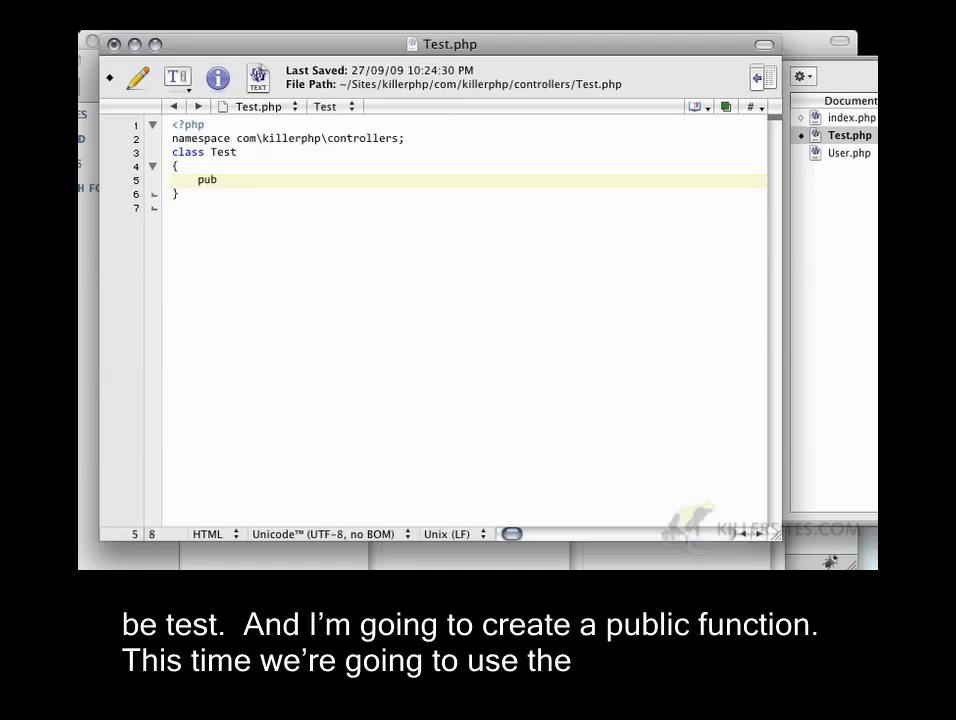
Step: Give the Test class a public function __construct() constructor
{"action": "type", "text": "lic function"}
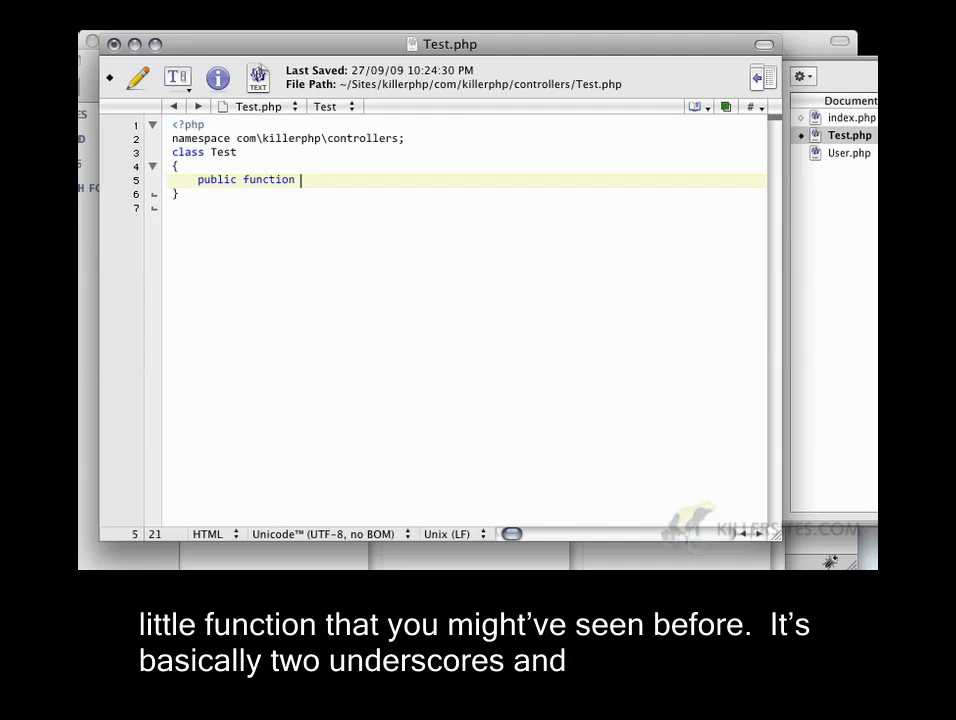
{"action": "type", "text": "__con"}
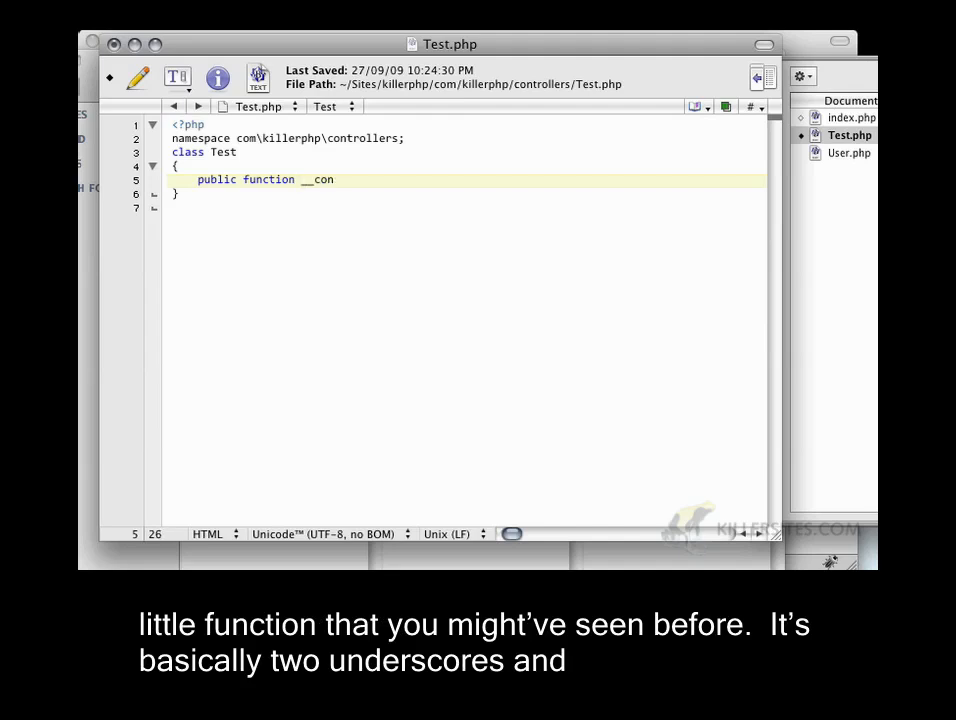
{"action": "type", "text": "struct()"}
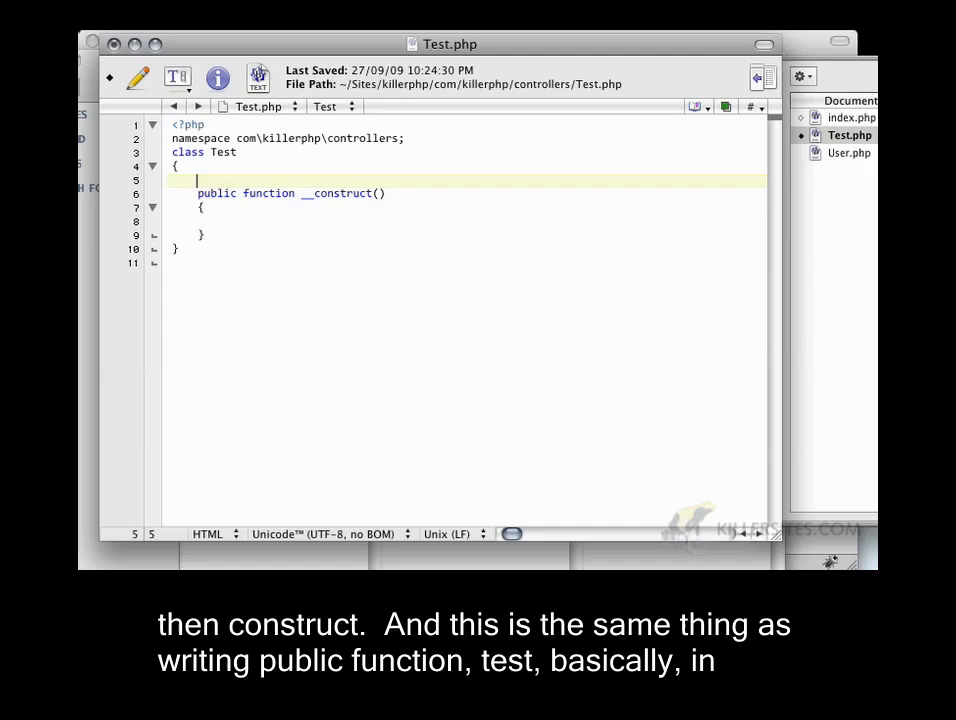
{"action": "type", "text": "public function T"}
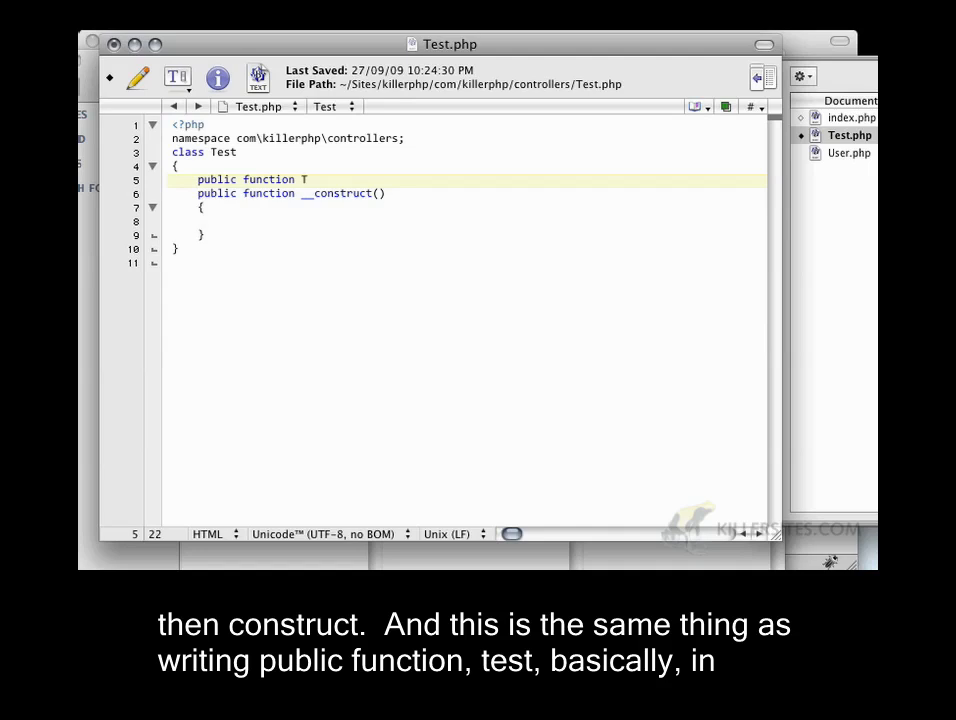
{"action": "type", "text": "est("}
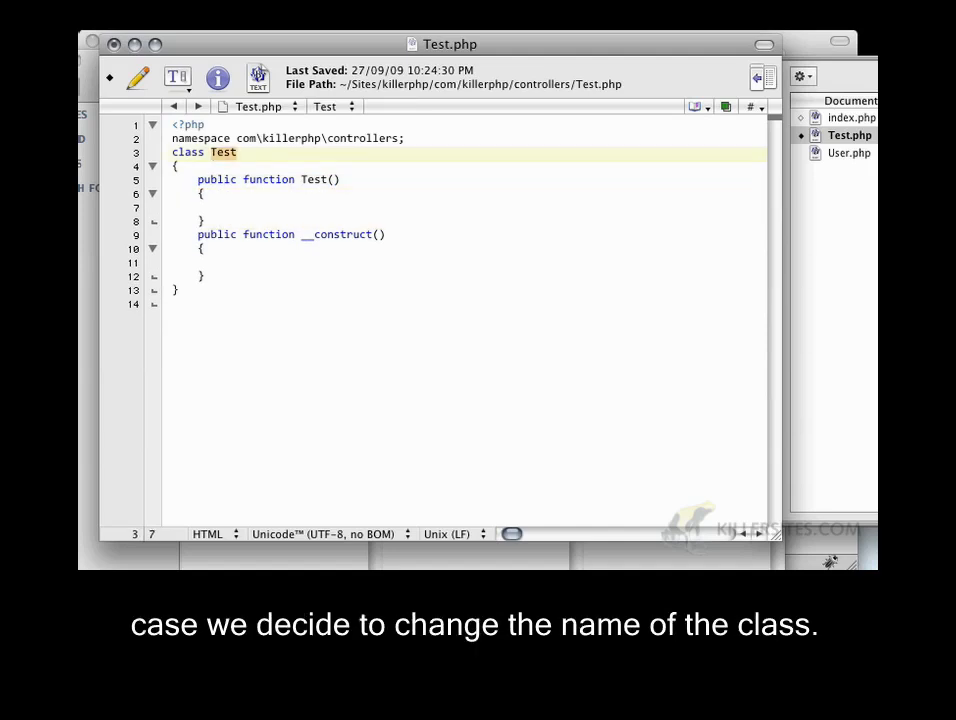
{"action": "left_click", "coordinate": [344, 234]}
{"action": "type", "text": "echo \"I'm"}
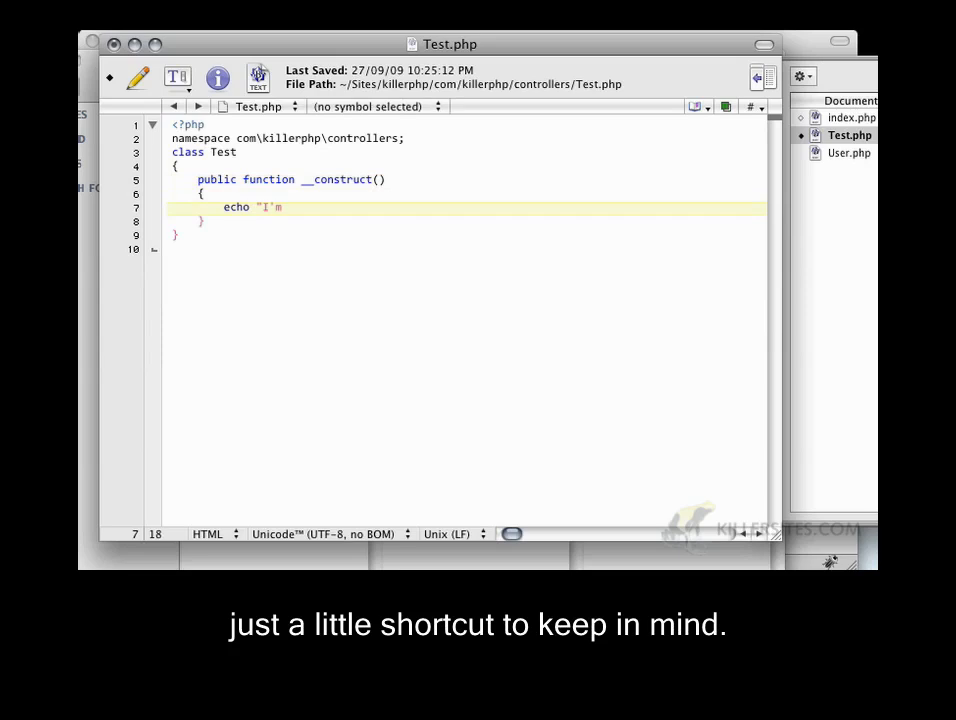
Step: Make the constructor echo "I'm a test class in controllers!"
{"action": "type", "text": "a test"}
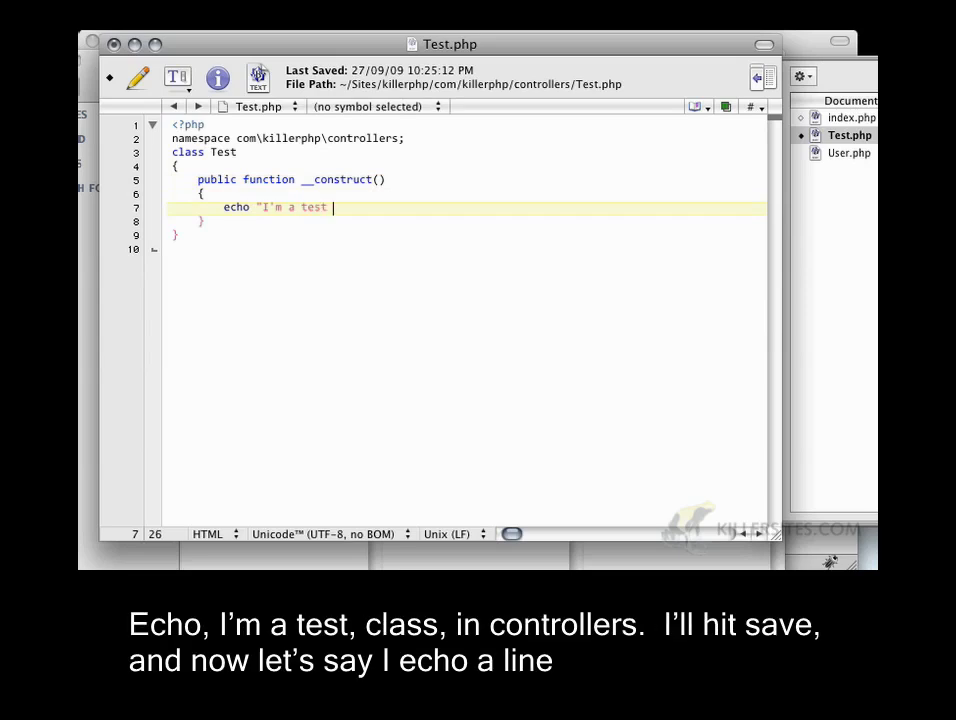
{"action": "type", "text": "class in controllers\";"}
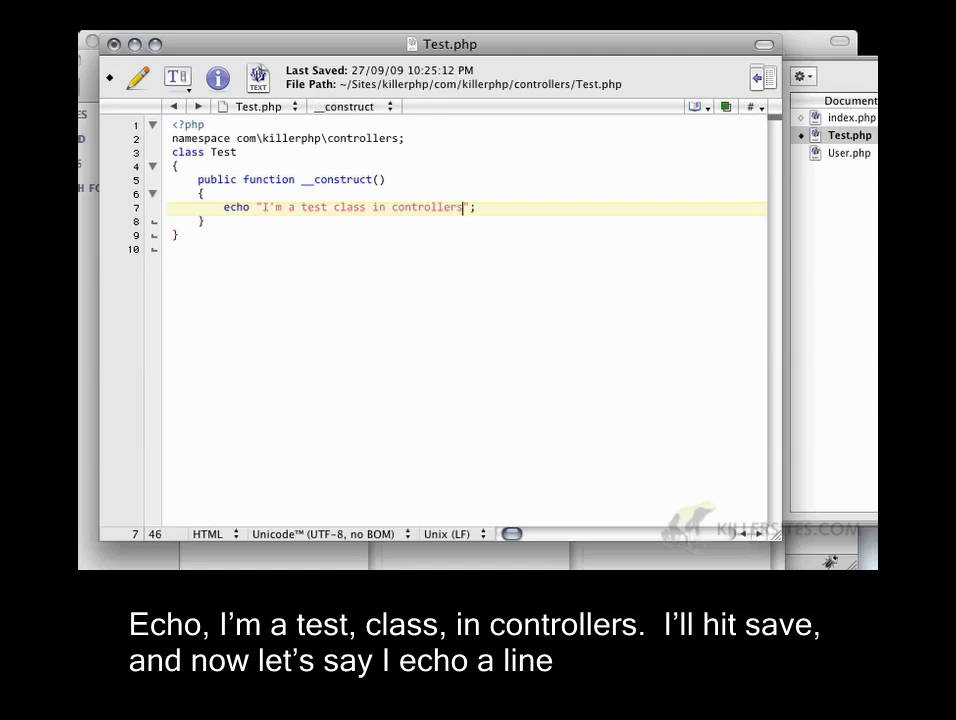
{"action": "type", "text": "!"}
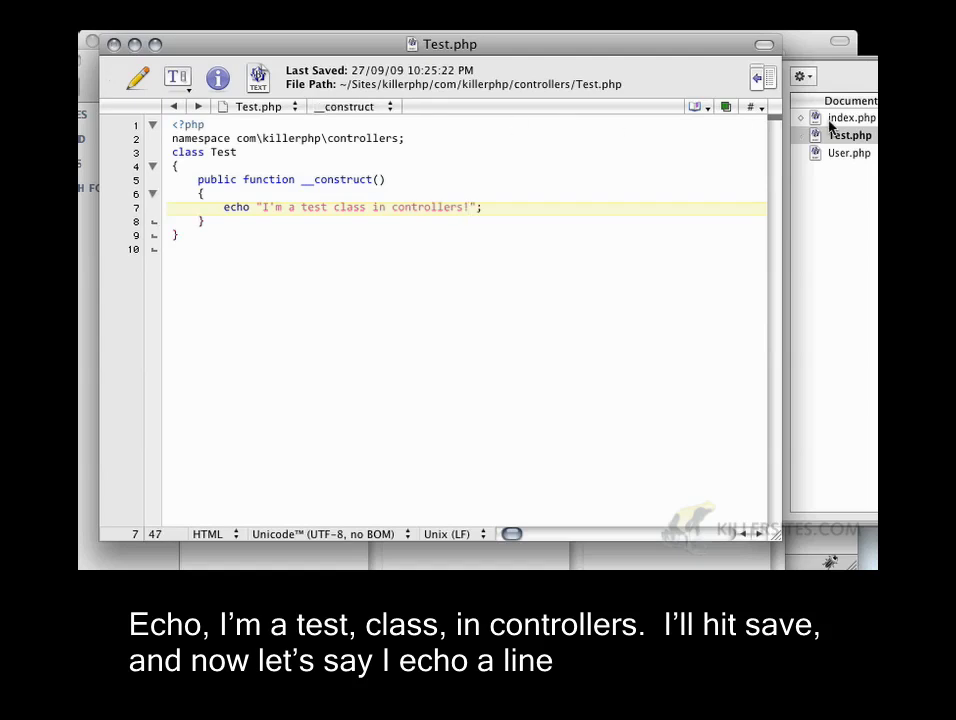
{"action": "left_click", "coordinate": [852, 116]}
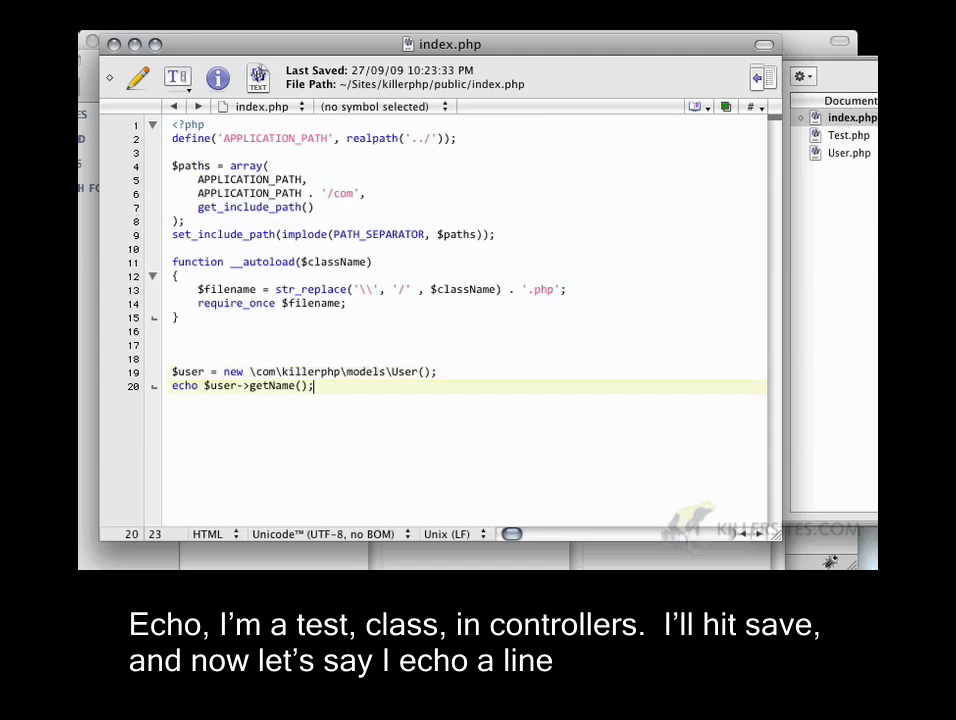
Step: End index.php with echo "<br/>"; and new Test();
{"action": "type", "text": "echo \"<"}
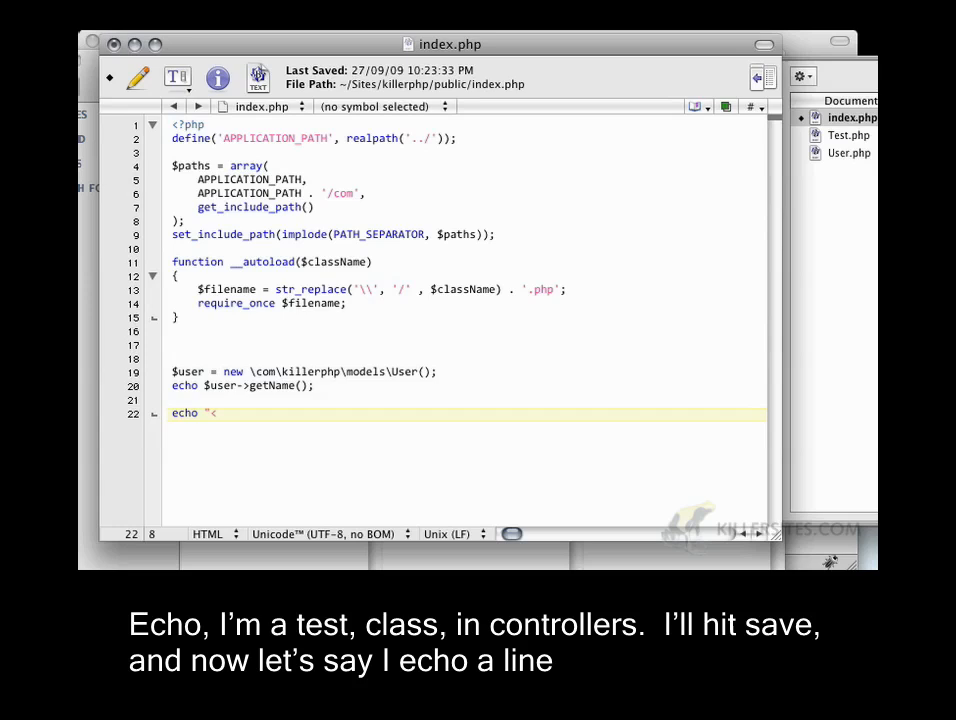
{"action": "type", "text": "br/>\";"}
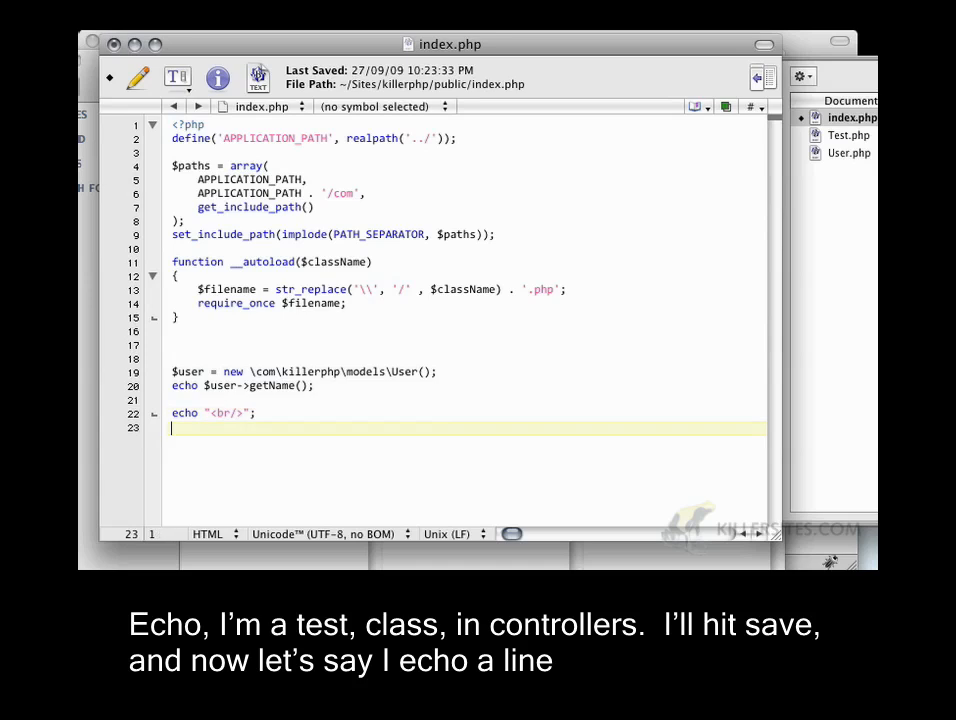
{"action": "type", "text": "new"}
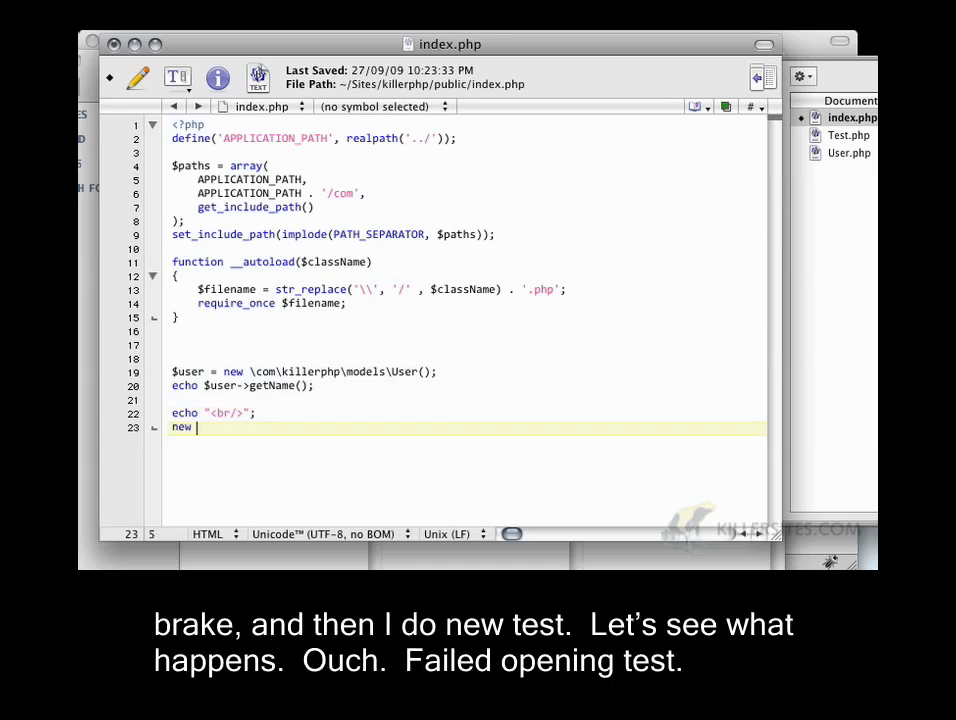
{"action": "type", "text": "Test();"}
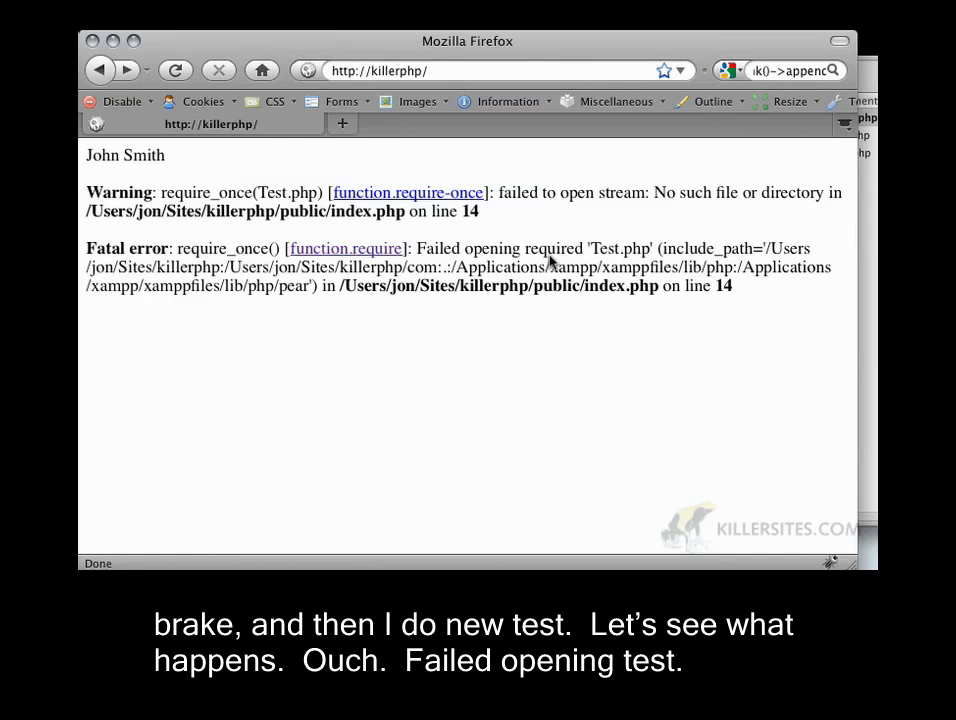
{"action": "left_click_drag", "start_coordinate": [420, 248], "coordinate": [564, 250]}
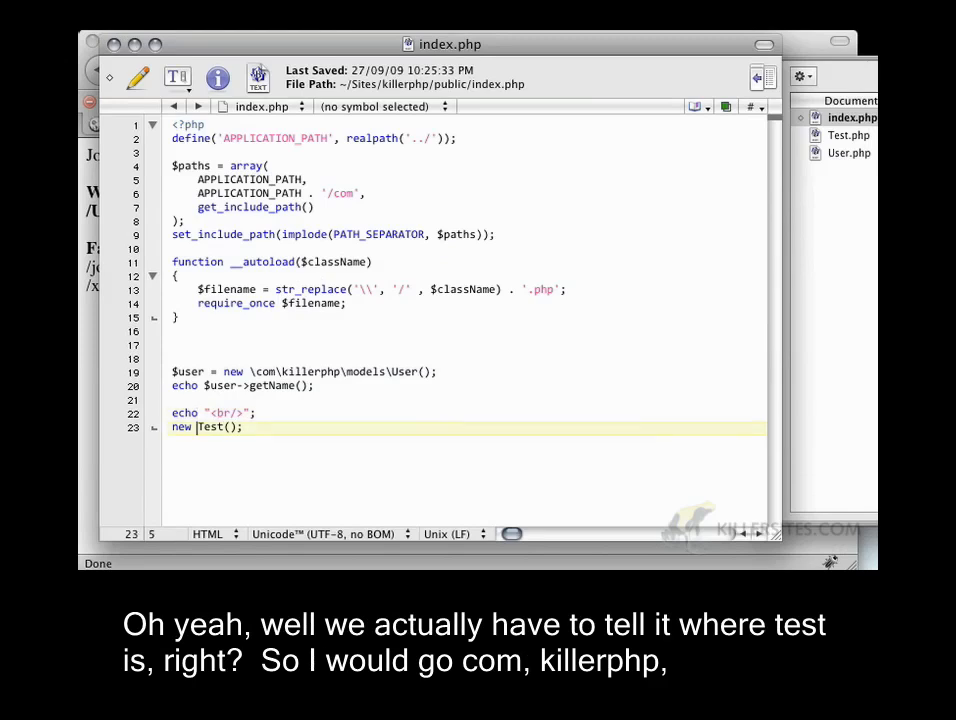
Step: Instantiate the controller as new \com\killerphp\controllers\Test(); in index.php
{"action": "type", "text": "\\com\\killerphp\\controllers\\"}
{"action": "left_click", "coordinate": [466, 358]}
{"action": "type", "text": "us"}
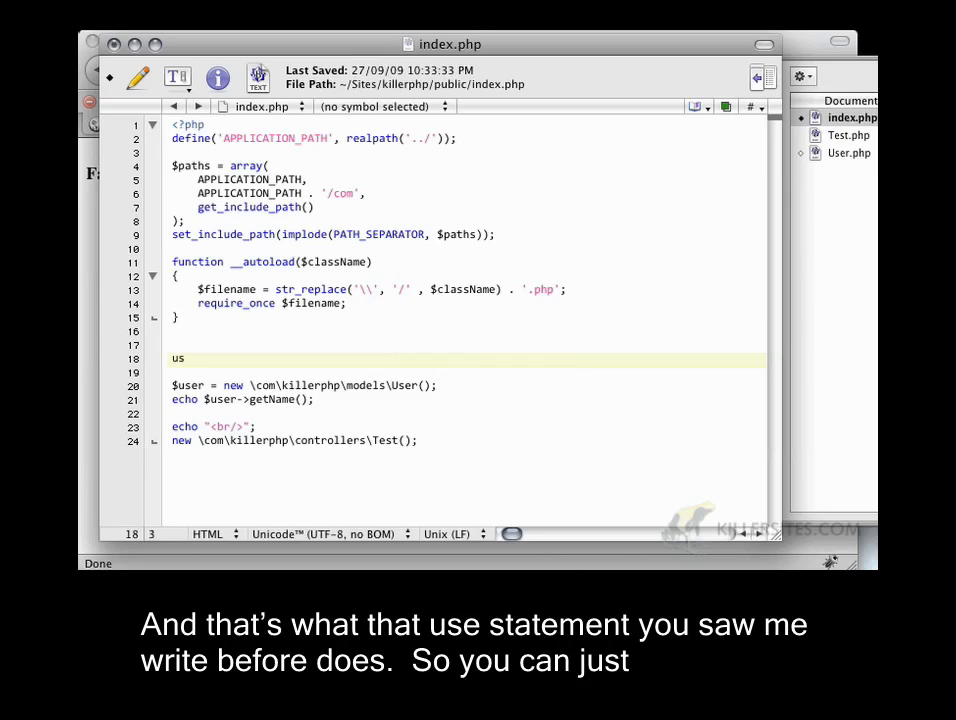
Step: Add use \com\killerphp\models\ as mdl; and create the User via new mdl\User();, then save
{"action": "type", "text": "e"}
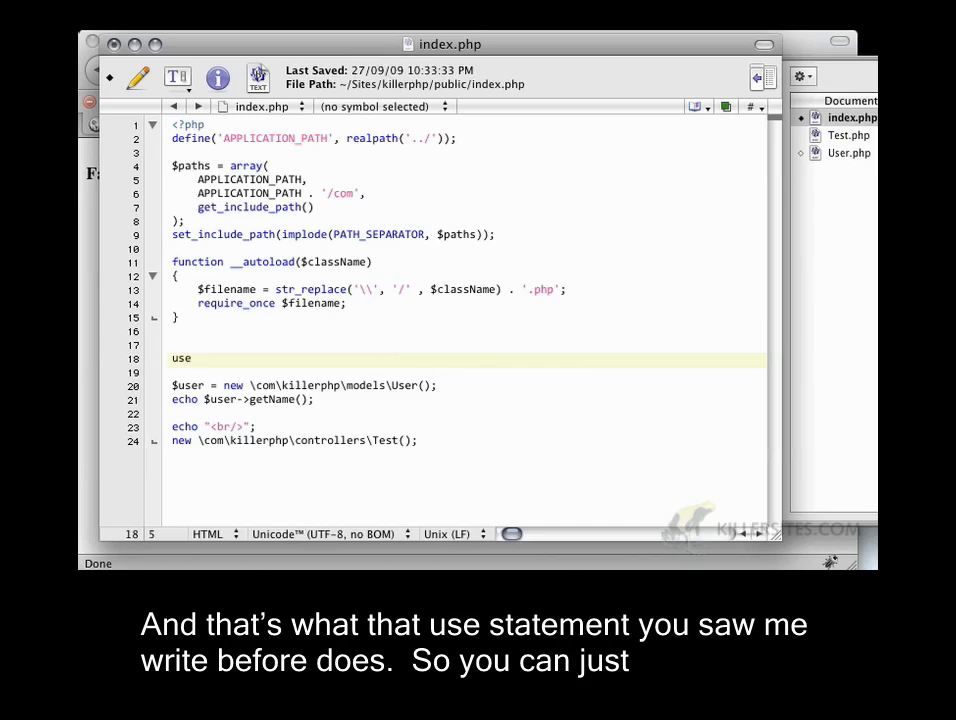
{"action": "type", "text": "\\com\\killerphp\\models\\ as"}
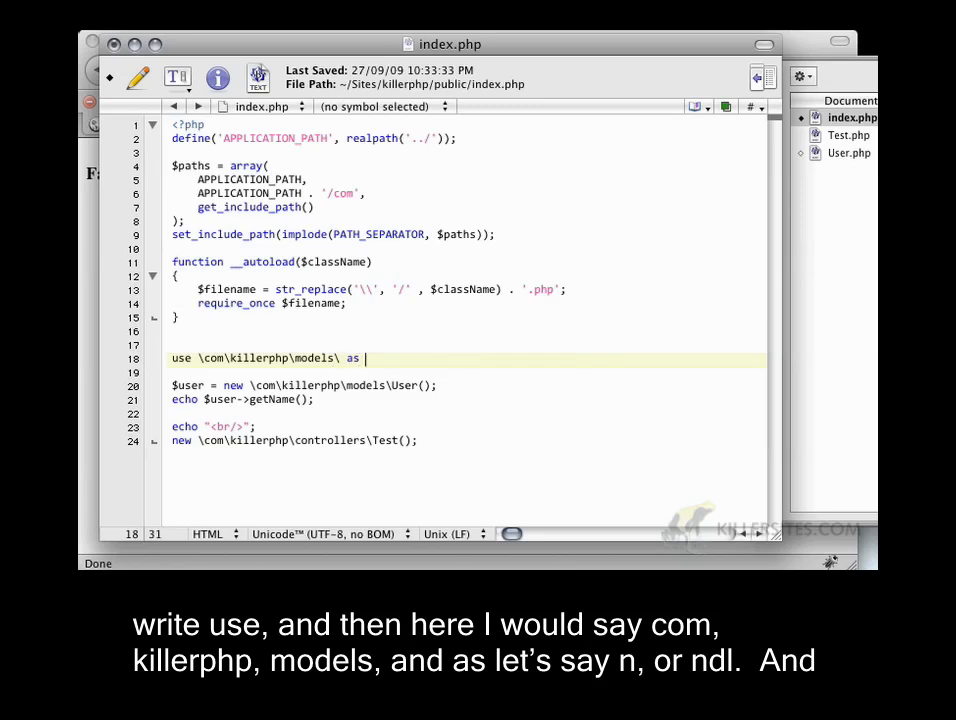
{"action": "type", "text": "m;"}
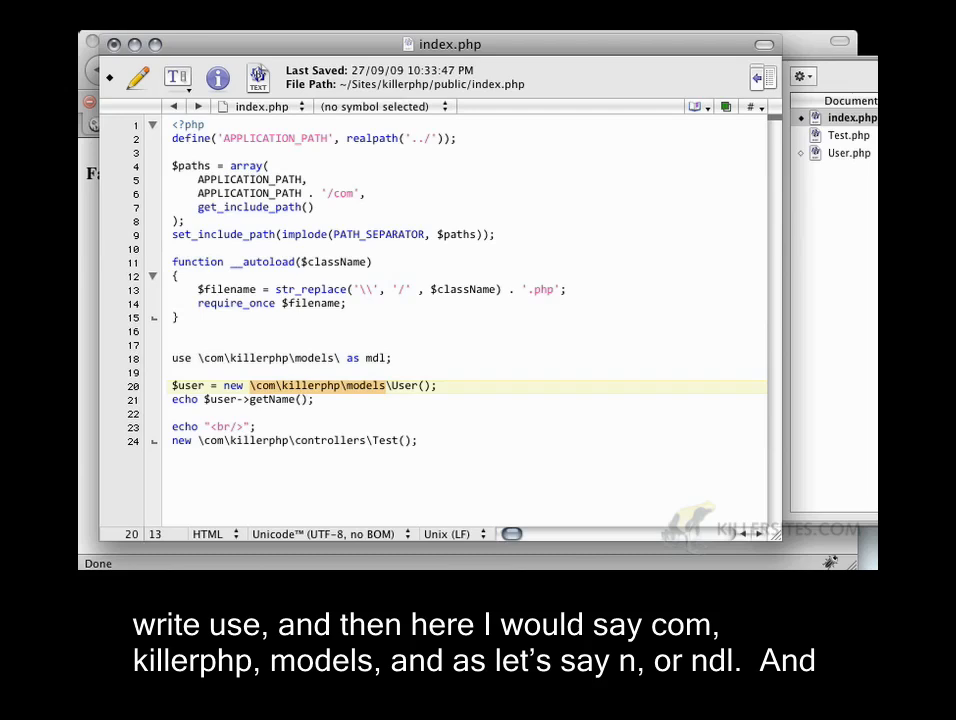
{"action": "type", "text": "mdl"}
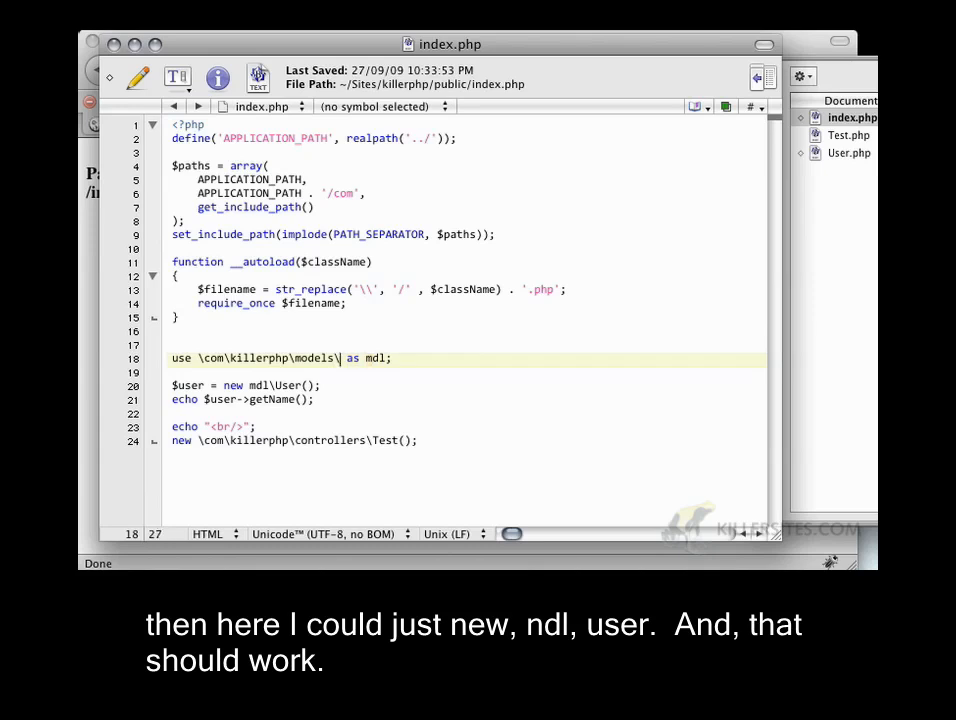
{"action": "key", "text": "Backspace"}
{"action": "type", "text": "kp\\"}
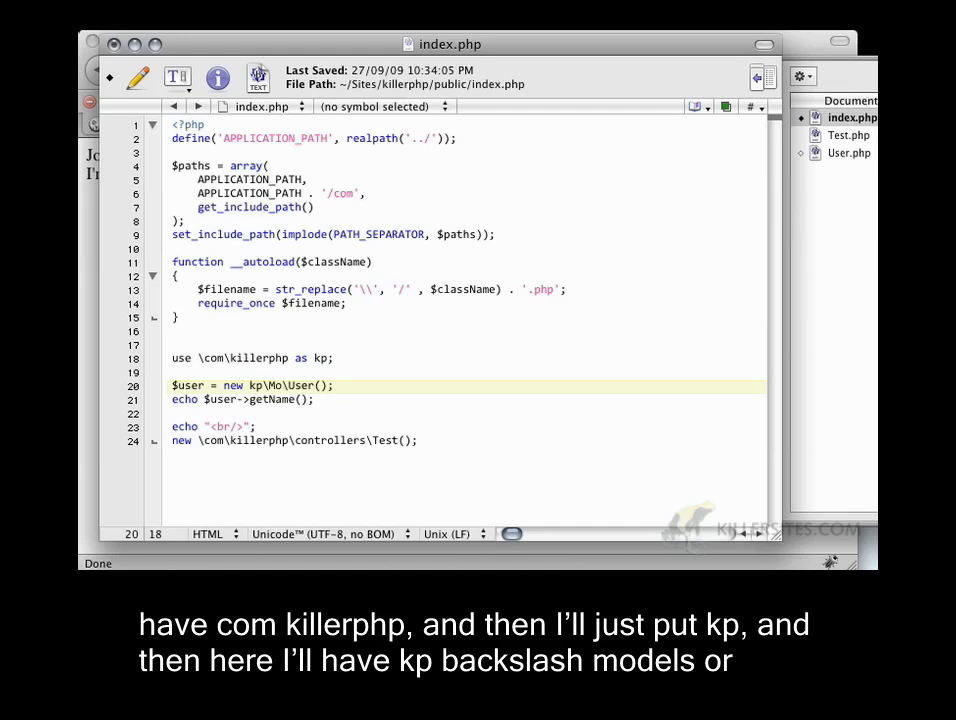
Step: Create the User through the kp alias as new kp\Models\User(); and save
{"action": "type", "text": "Models"}
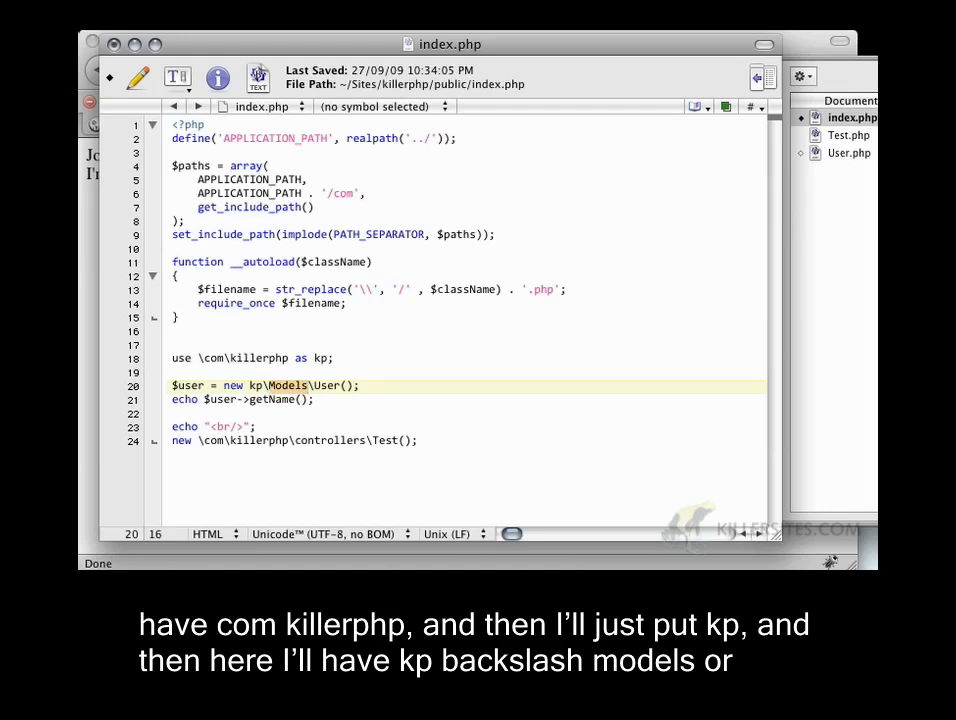